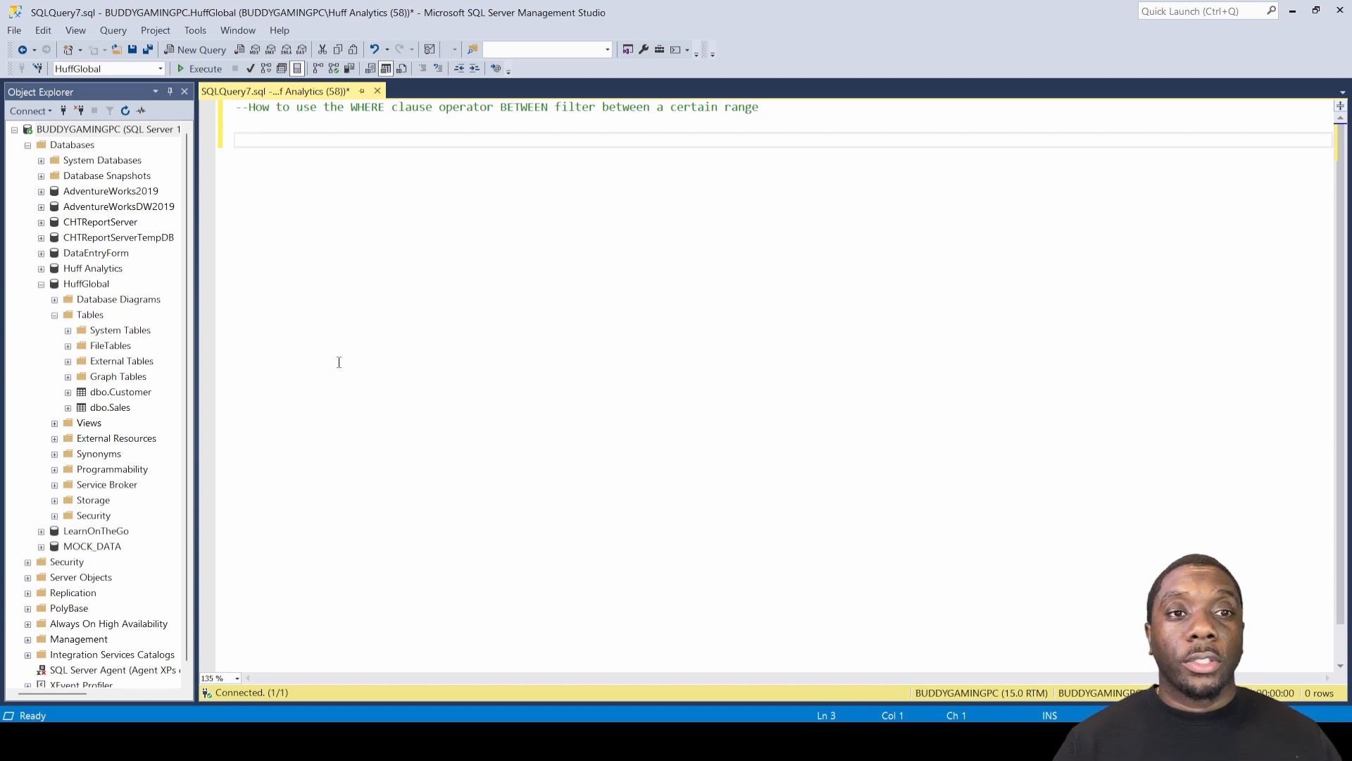
Type SELECT * FROM Sales; below the BETWEEN comment
type("SE")
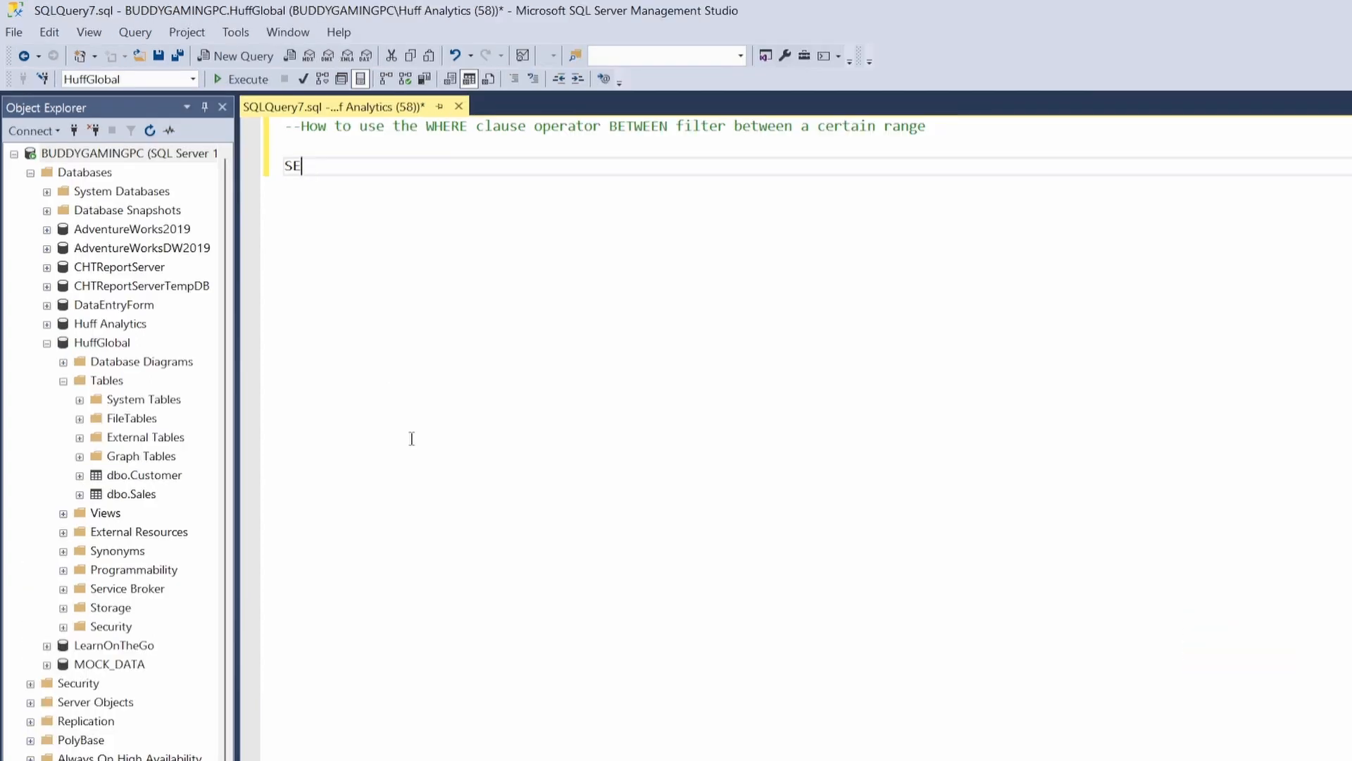
type("LECT *")
type("FR")
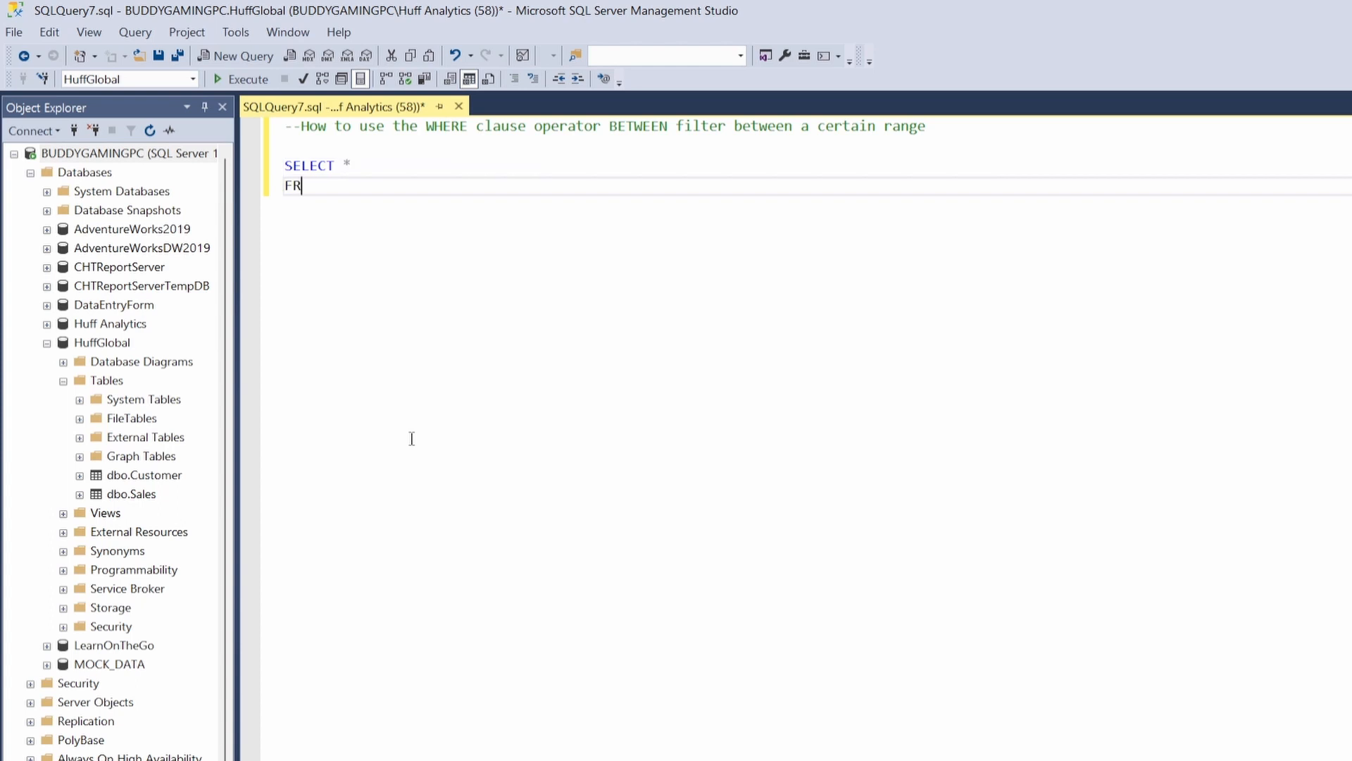
type("OM Sales;")
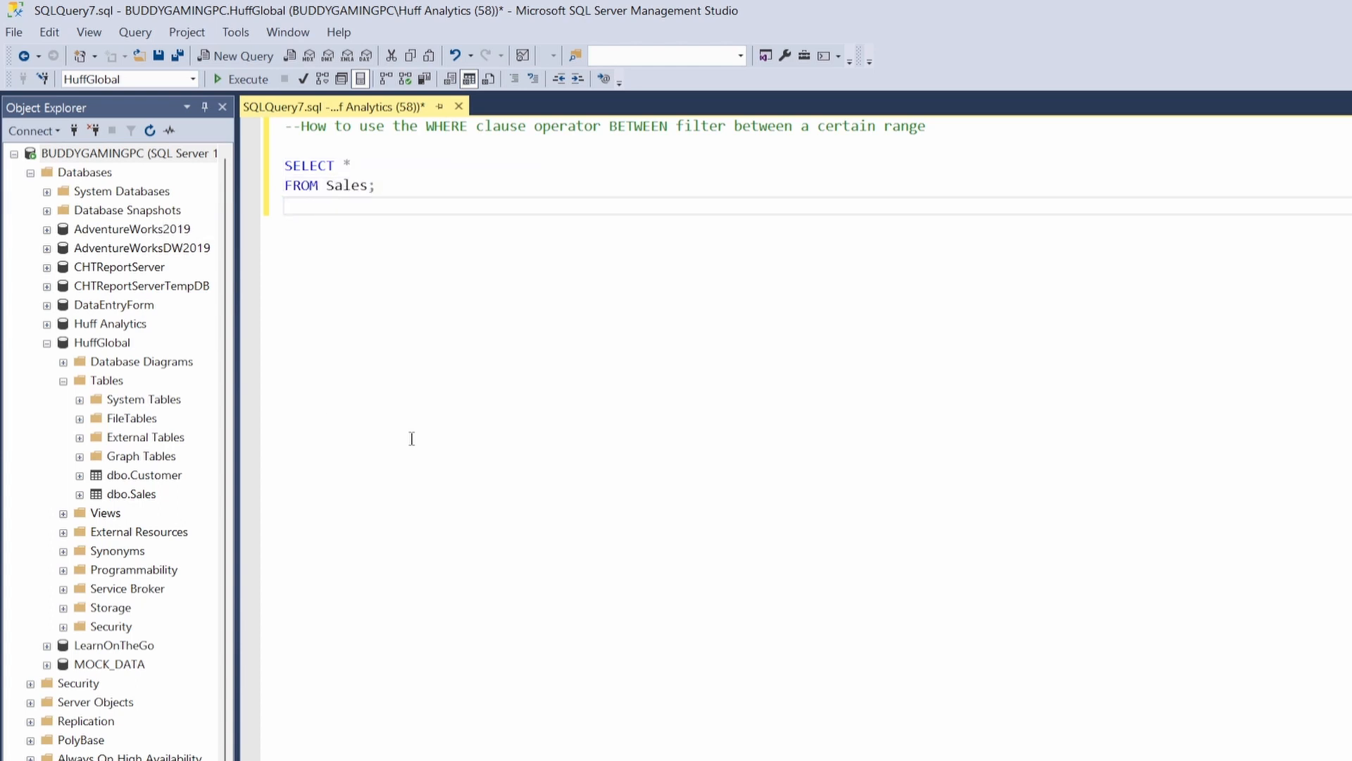
Run SELECT * FROM Sales to list all ten rows, then select the FROM Sales line
left_click(248, 78)
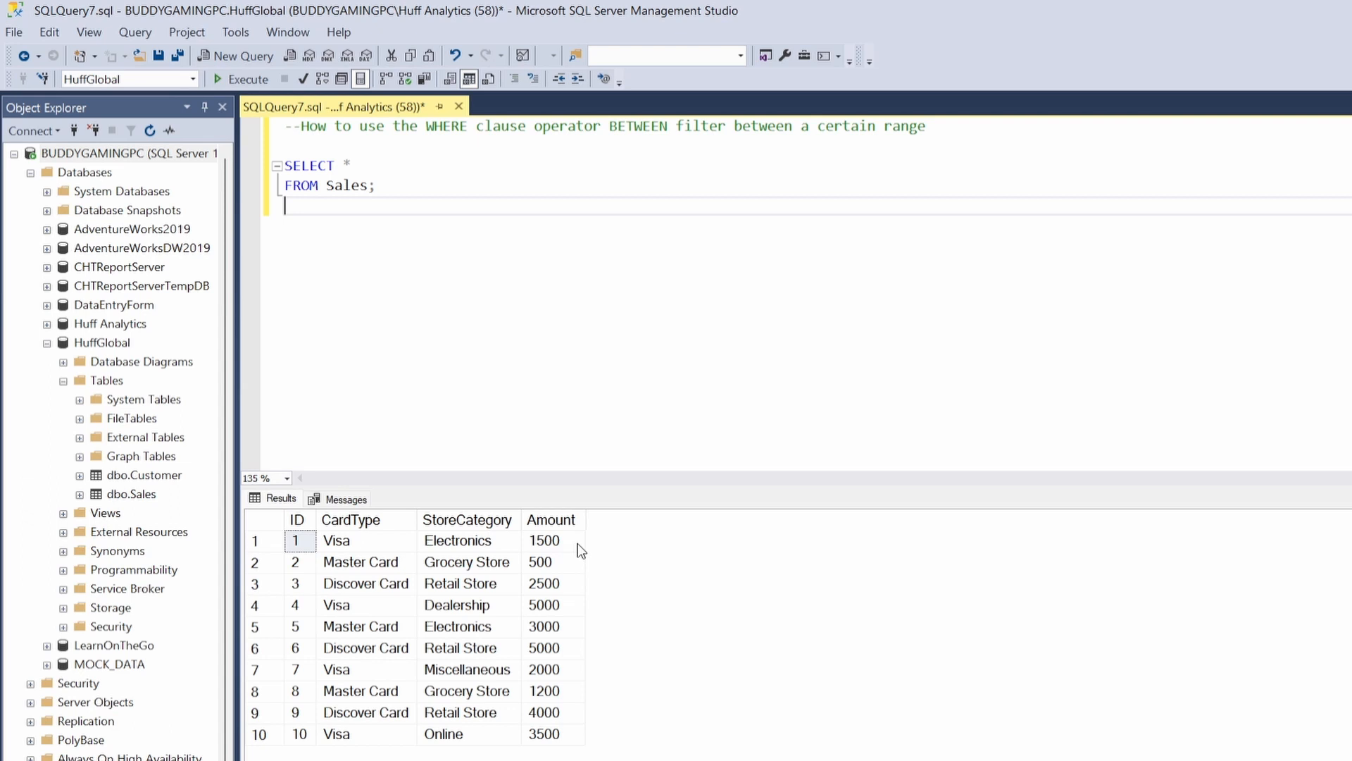
mouse_move(557, 600)
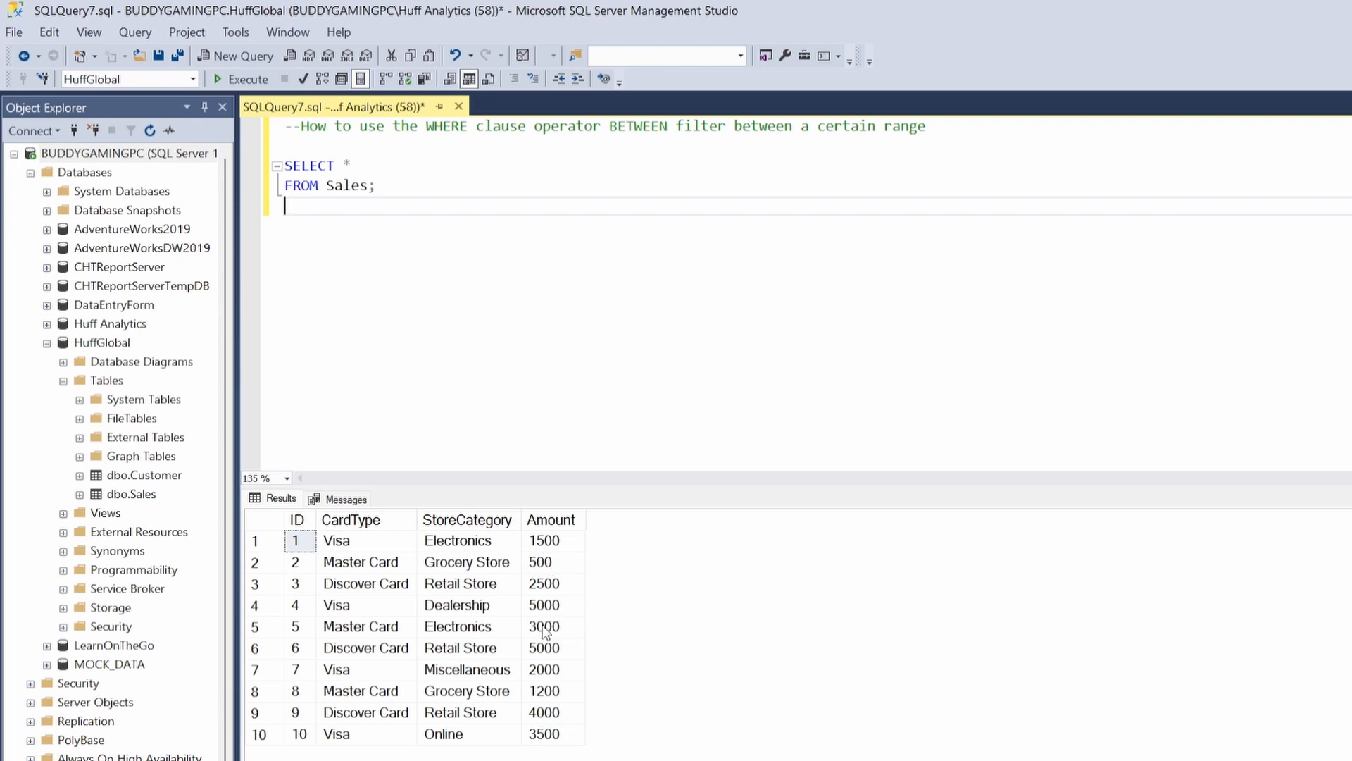
mouse_move(504, 562)
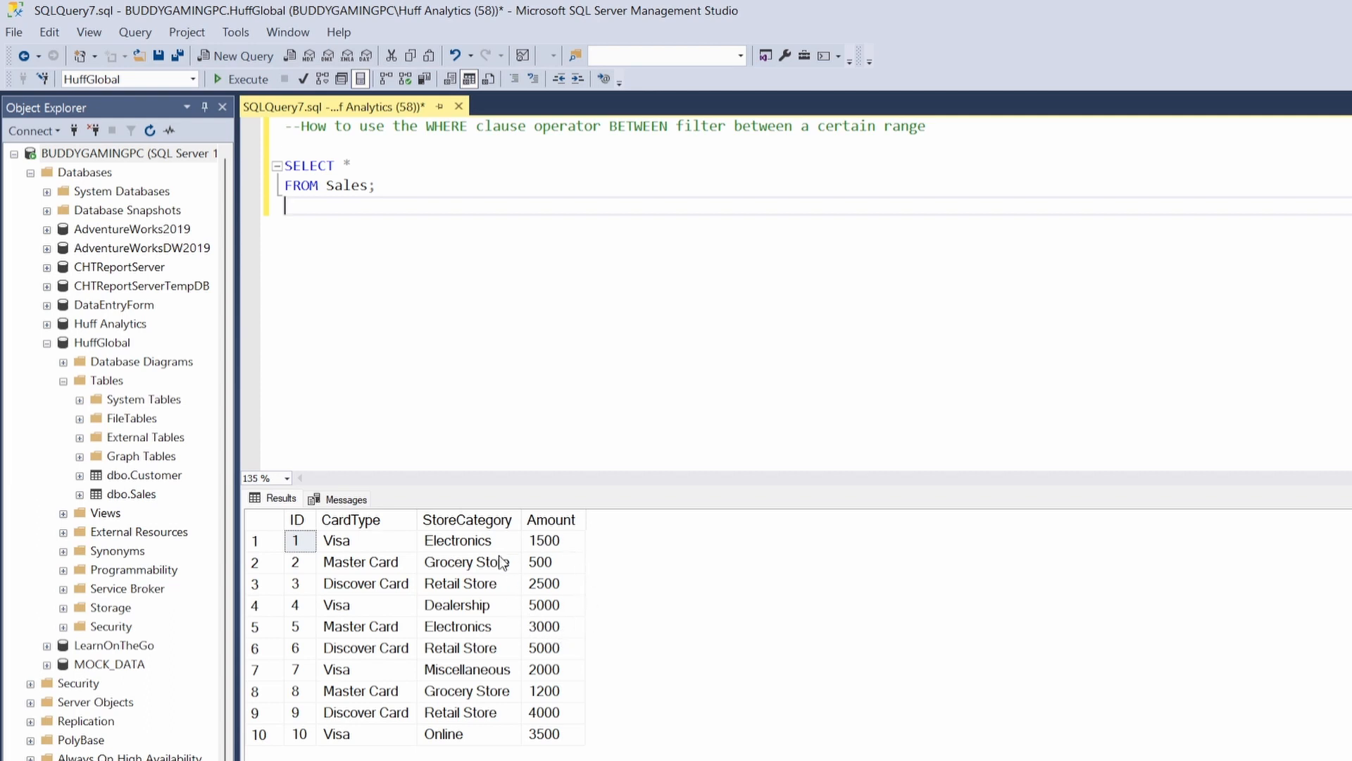
mouse_move(528, 541)
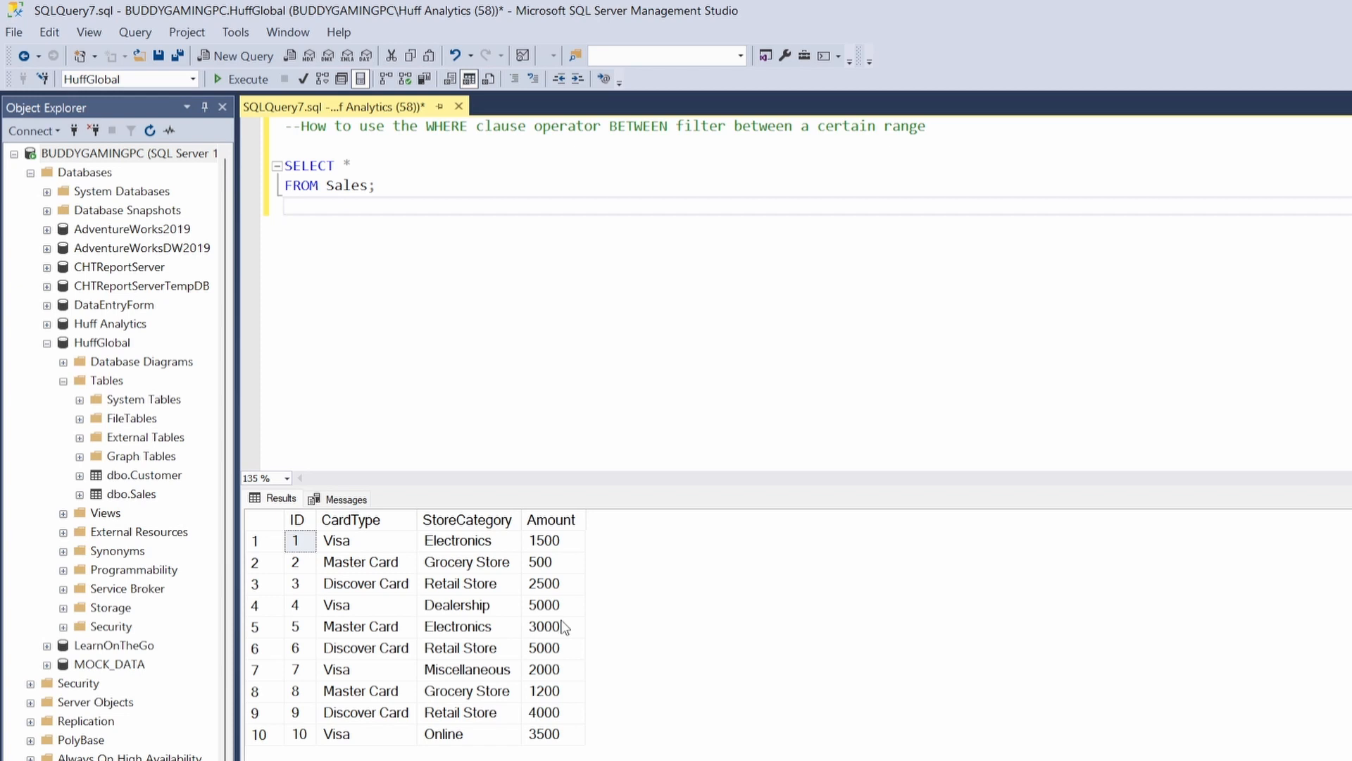
left_click(289, 205)
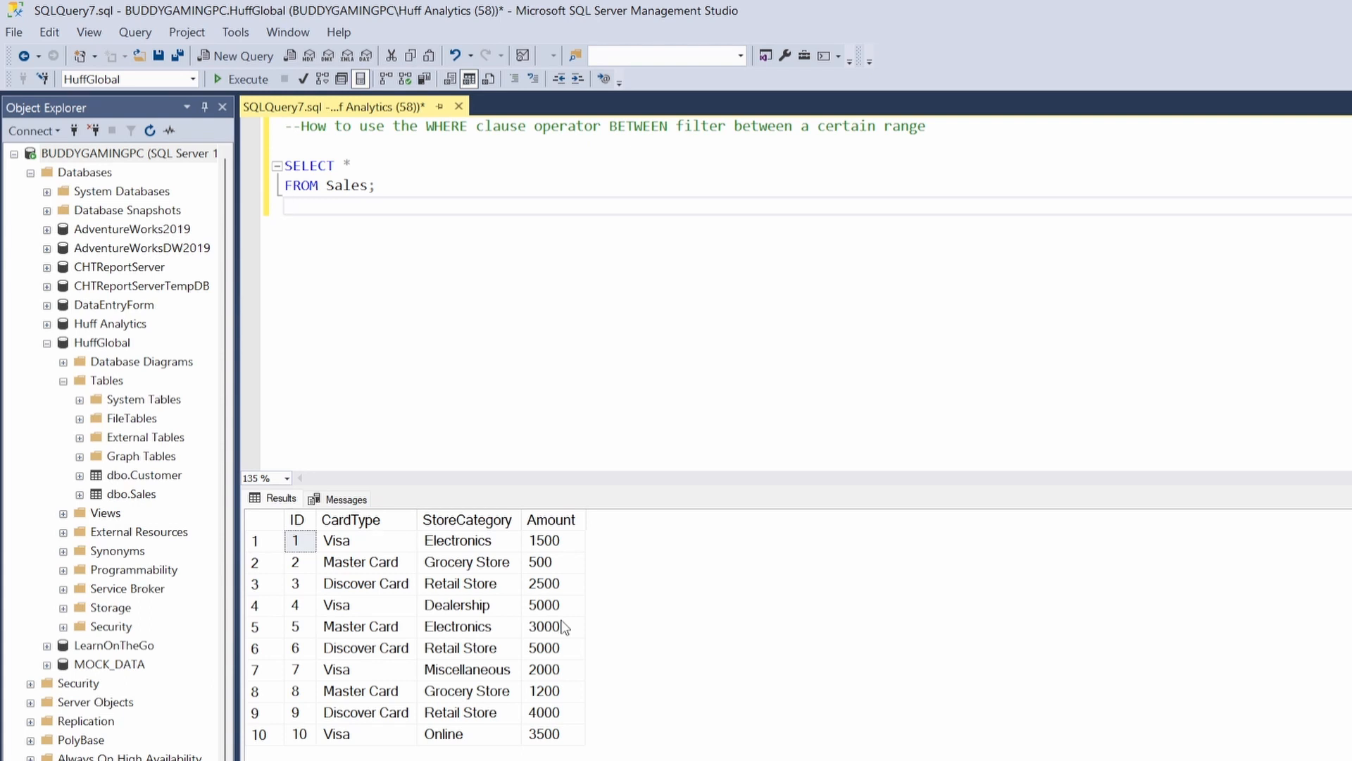
mouse_move(599, 583)
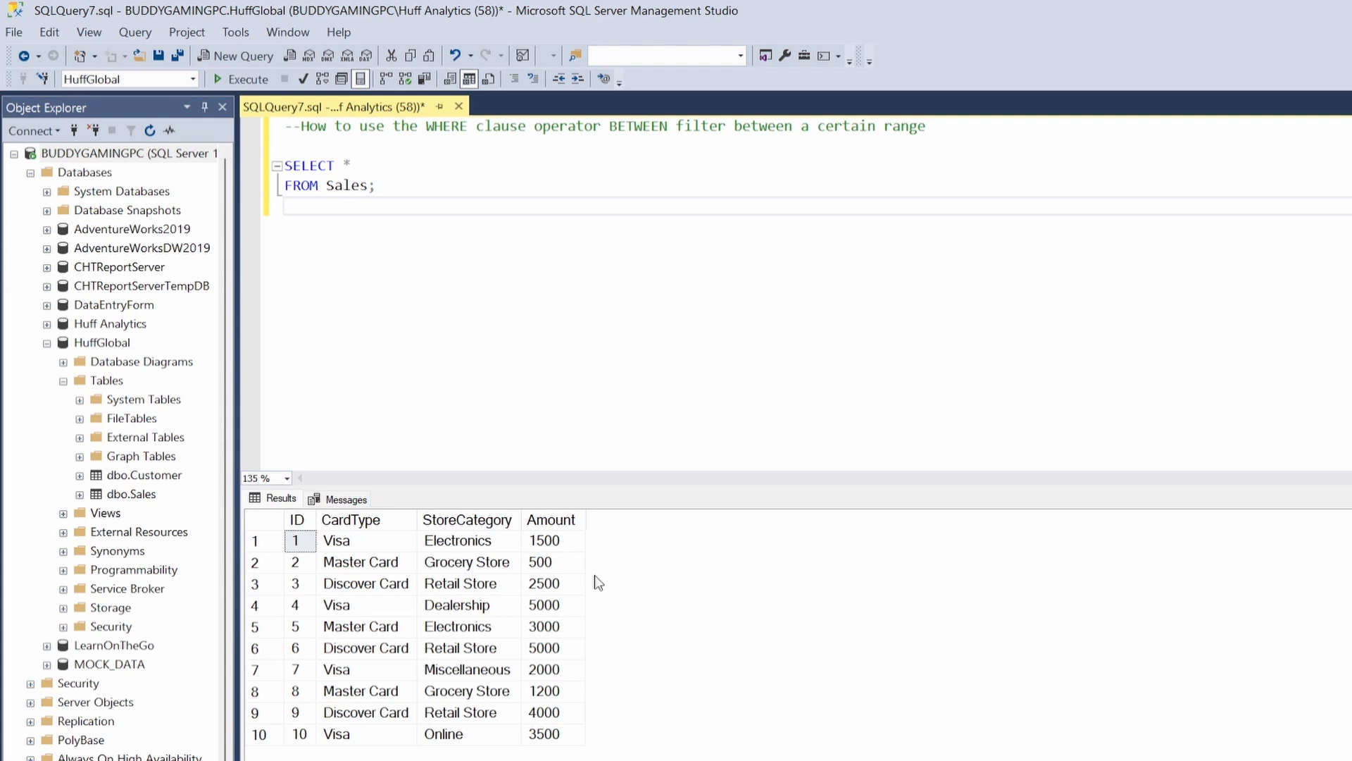
left_click_drag(287, 165, 377, 184)
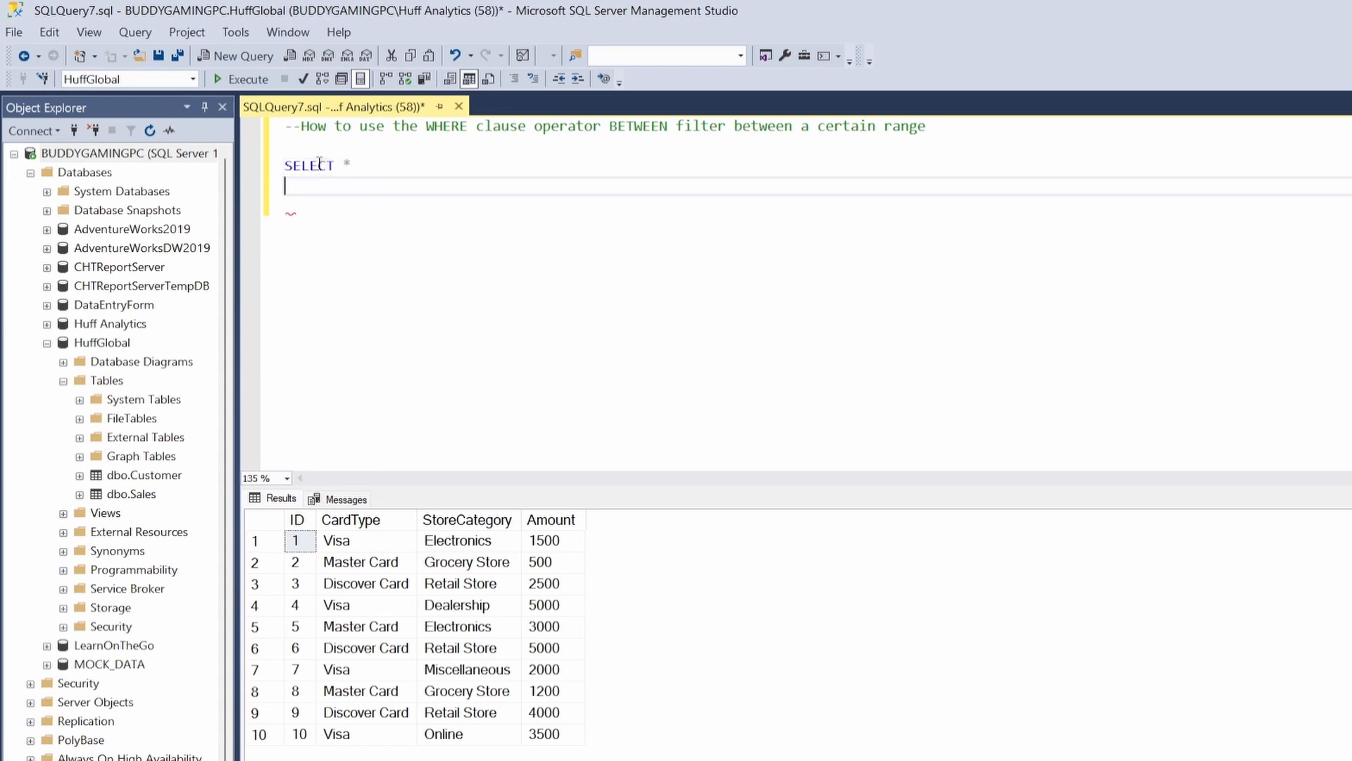
Retype the selected line as FROM sales
type("FROM")
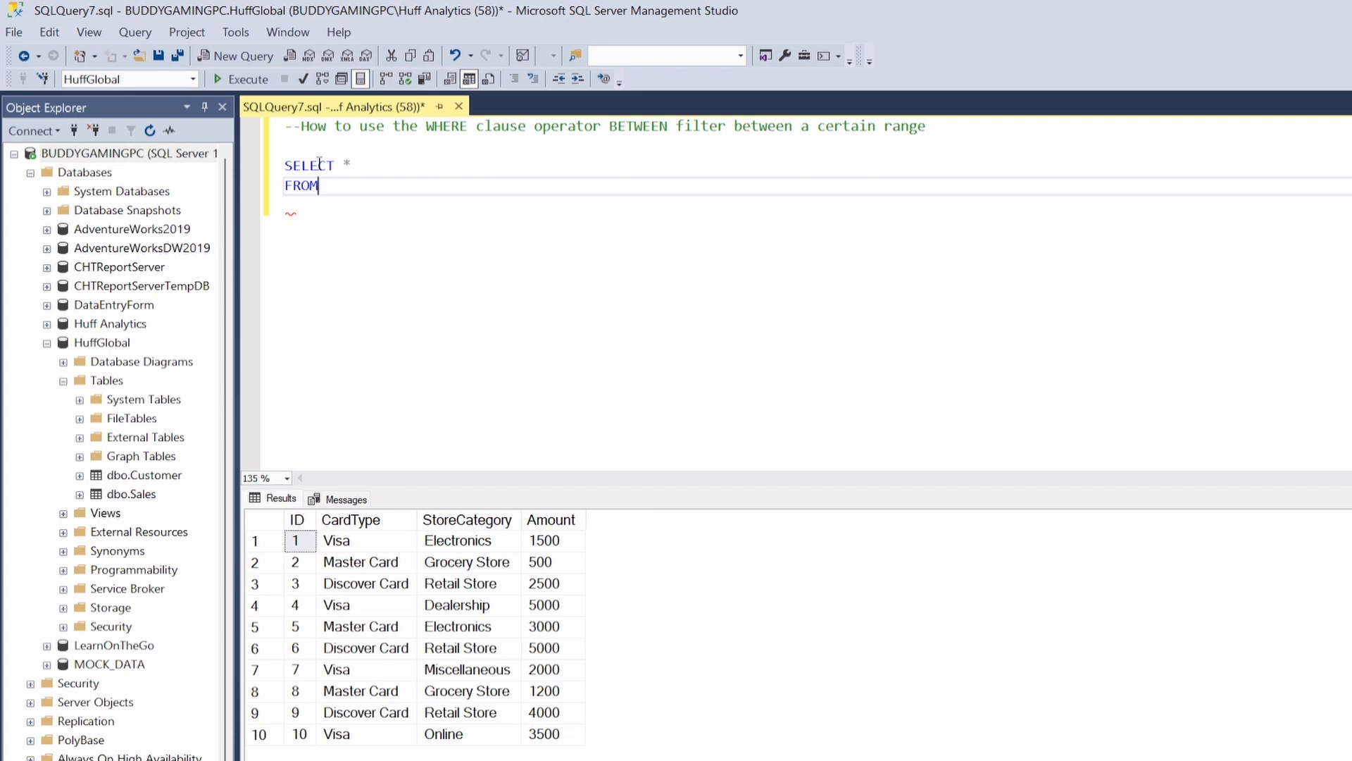
type("s")
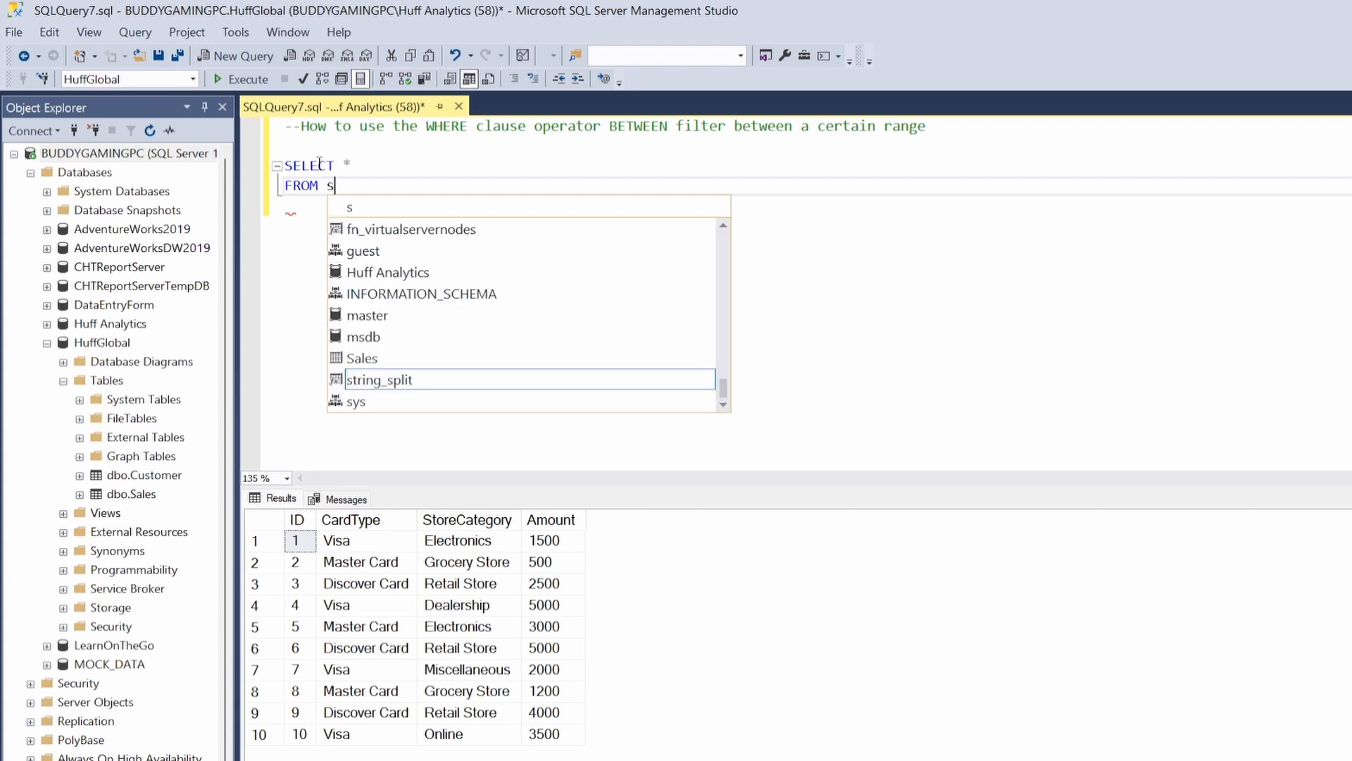
type("ales")
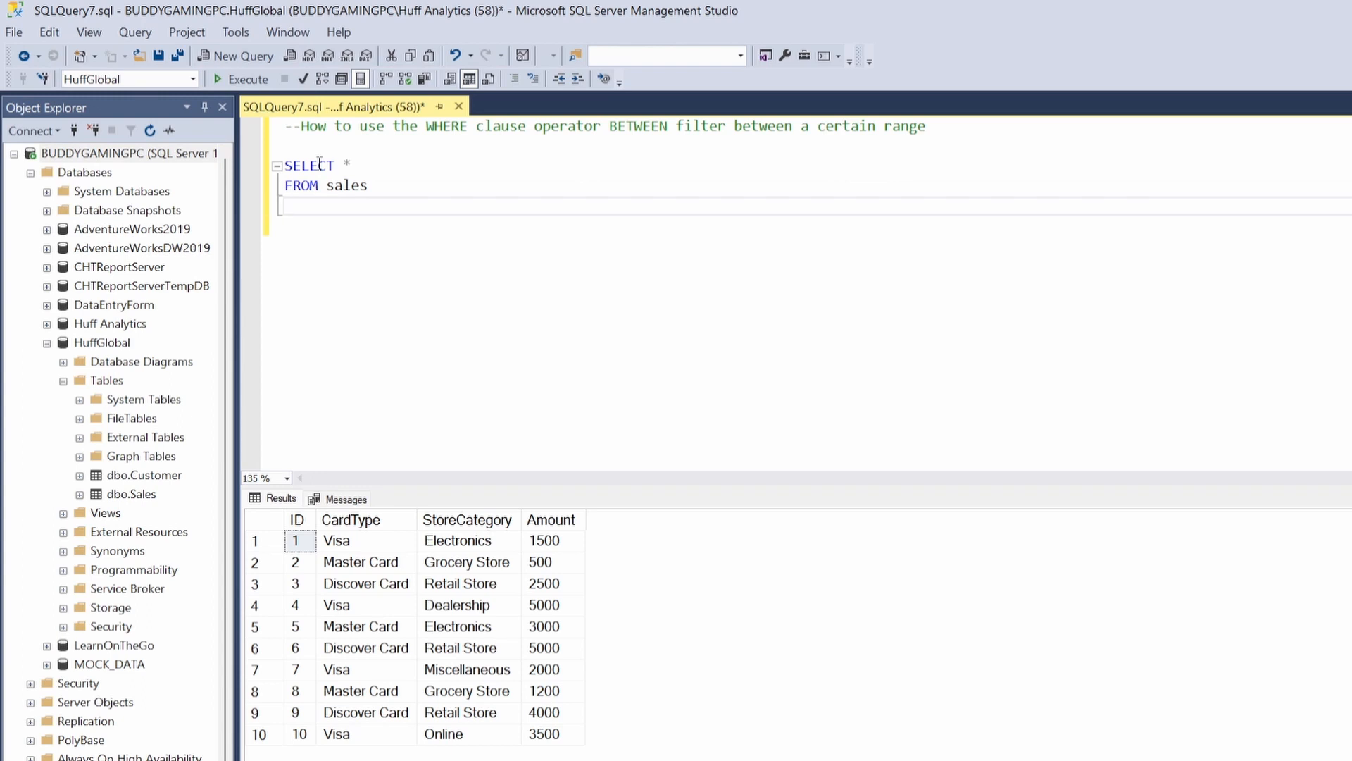
Add WHERE Amount BETWEEN 400 AND 1300; on the line below FROM sales
left_click(285, 205)
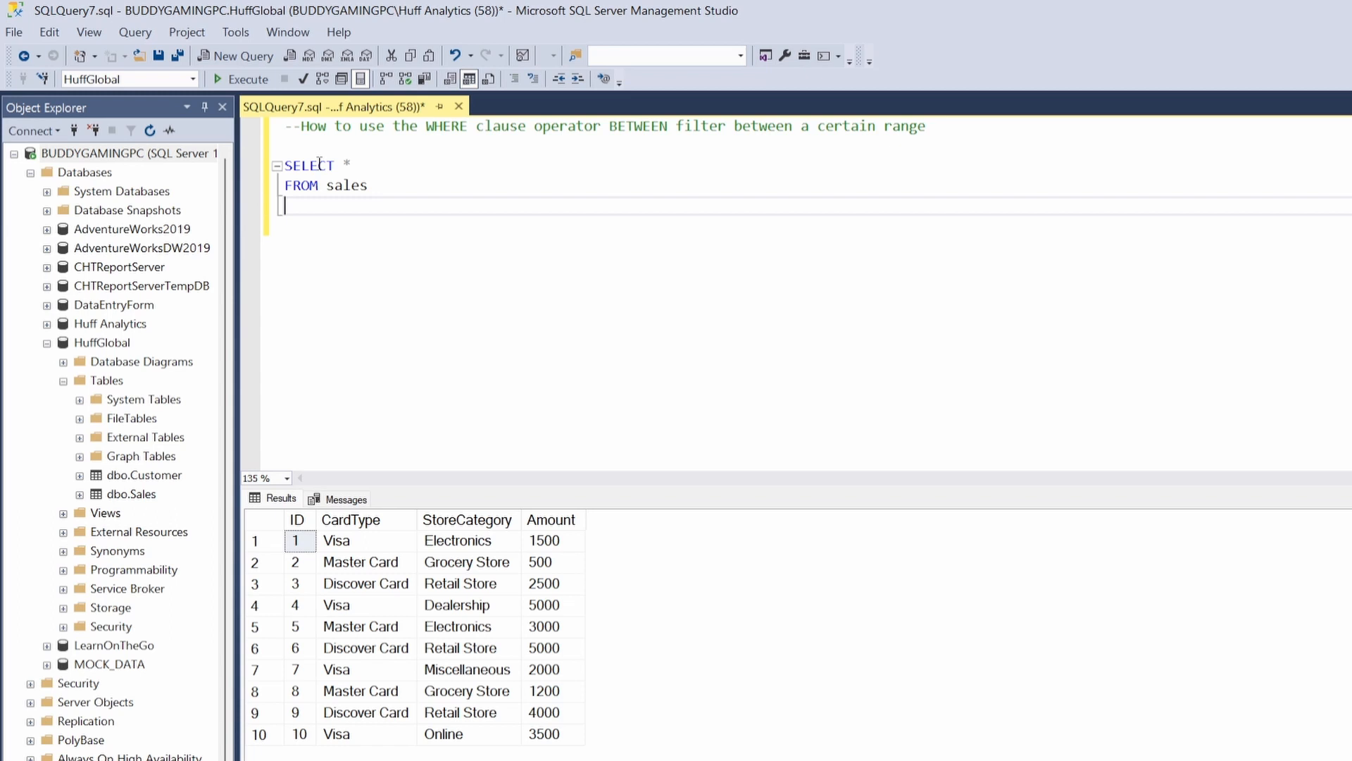
type("WHERE")
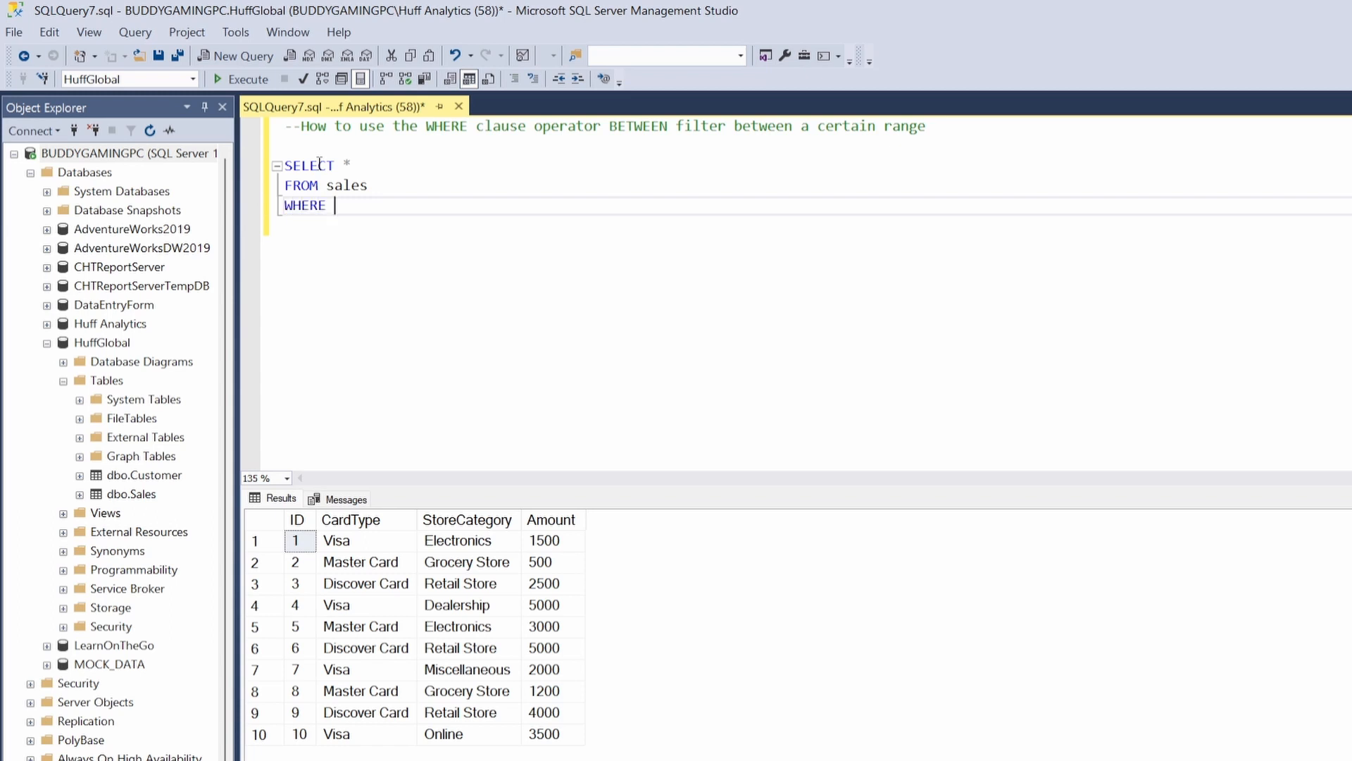
type("Amount")
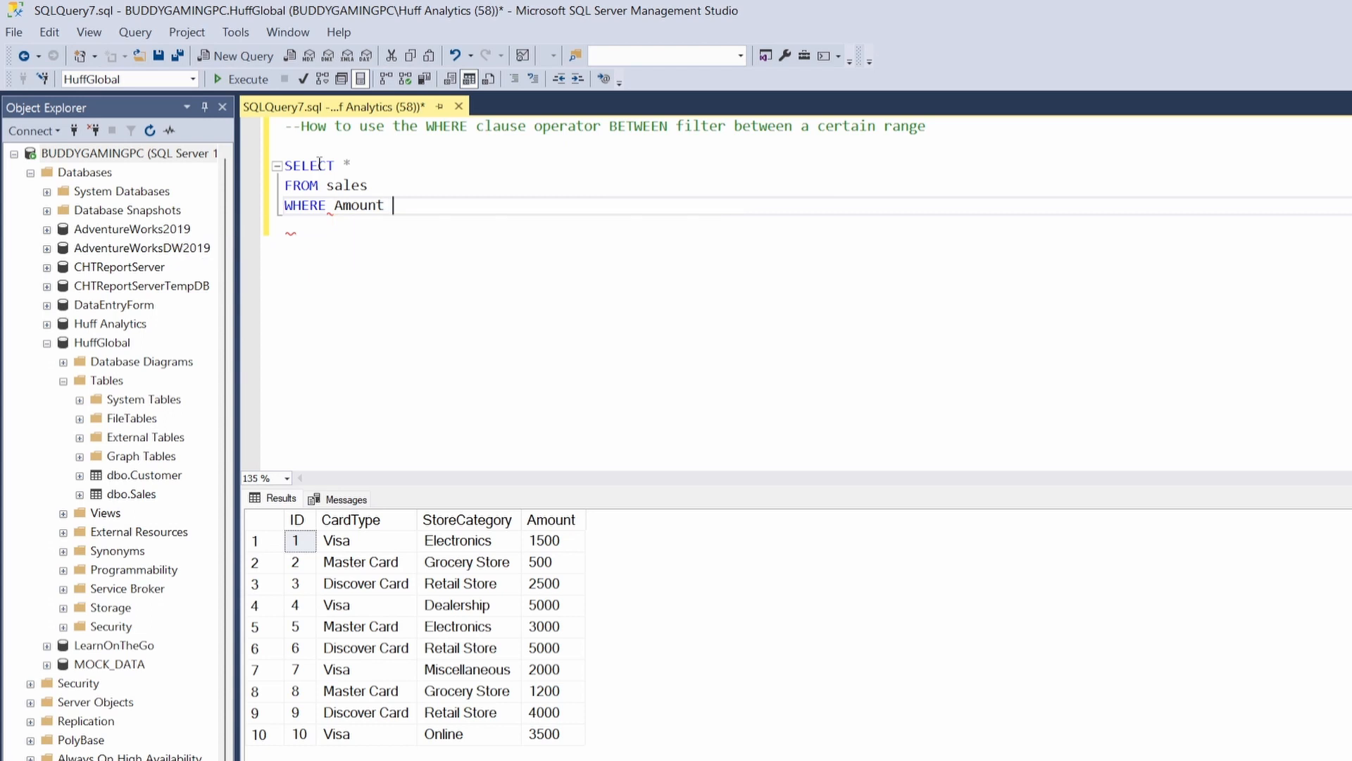
type("BET")
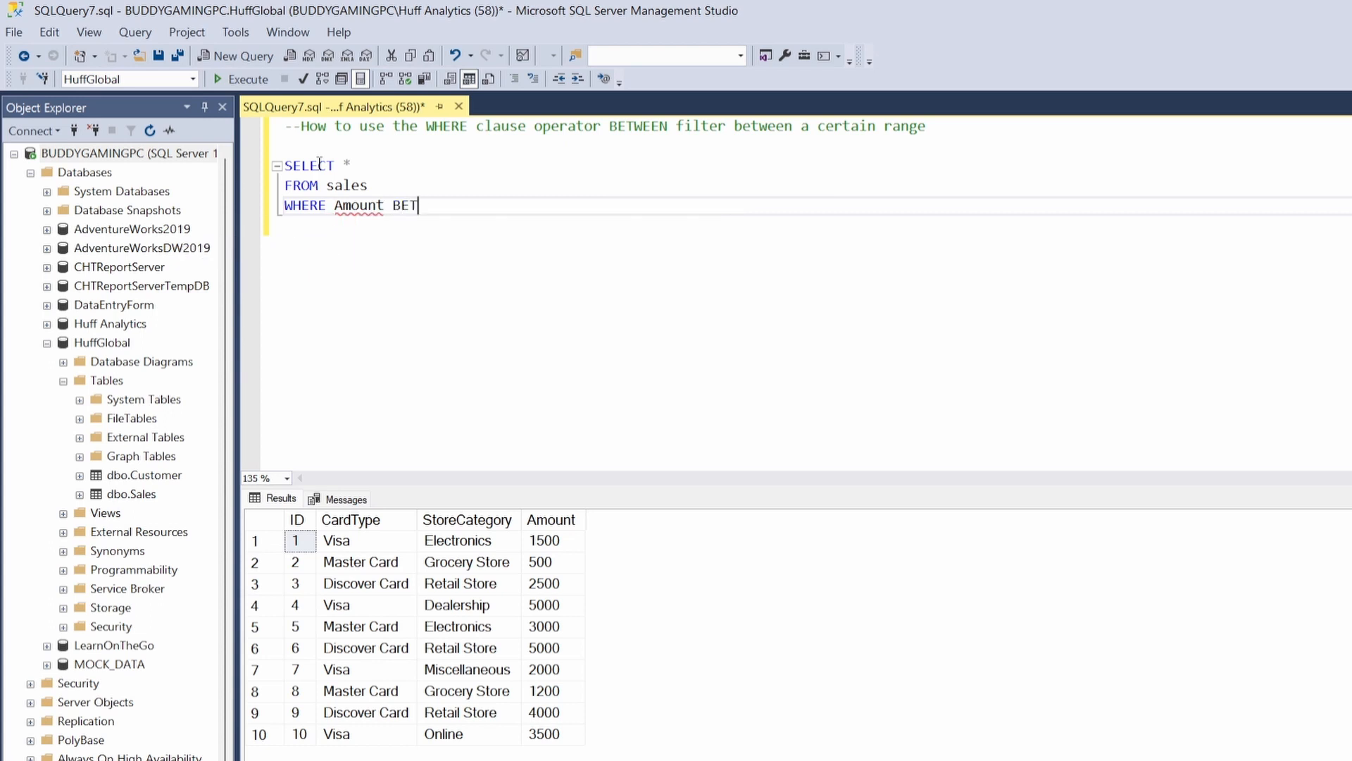
type("WEEN")
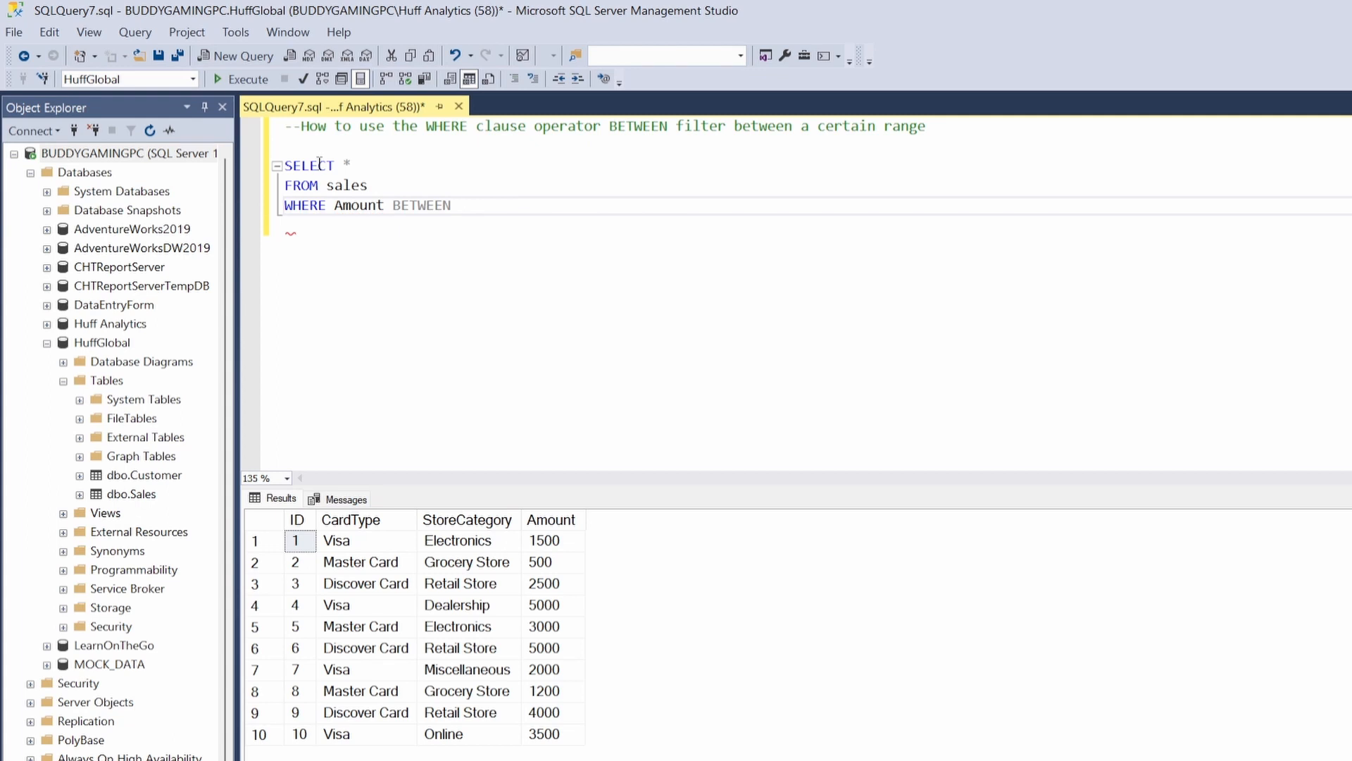
type("400")
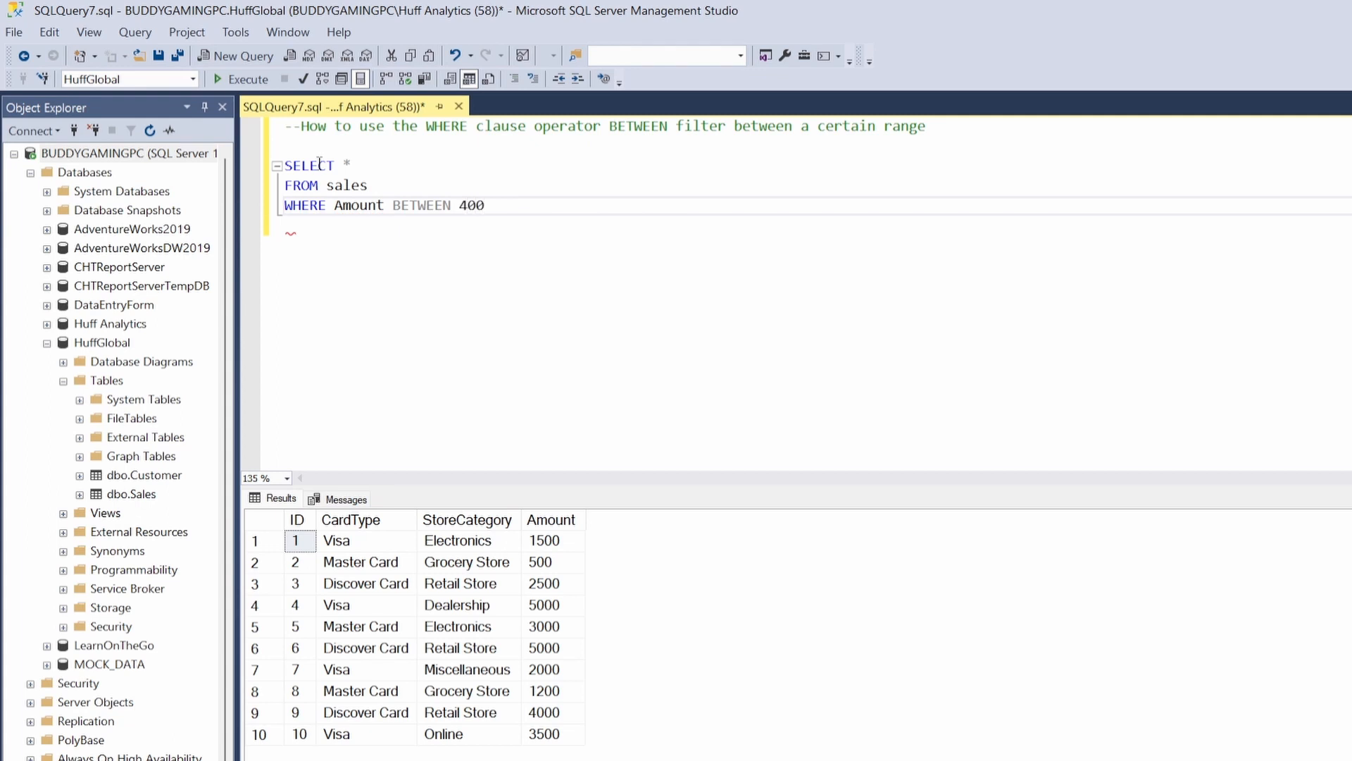
type("AND")
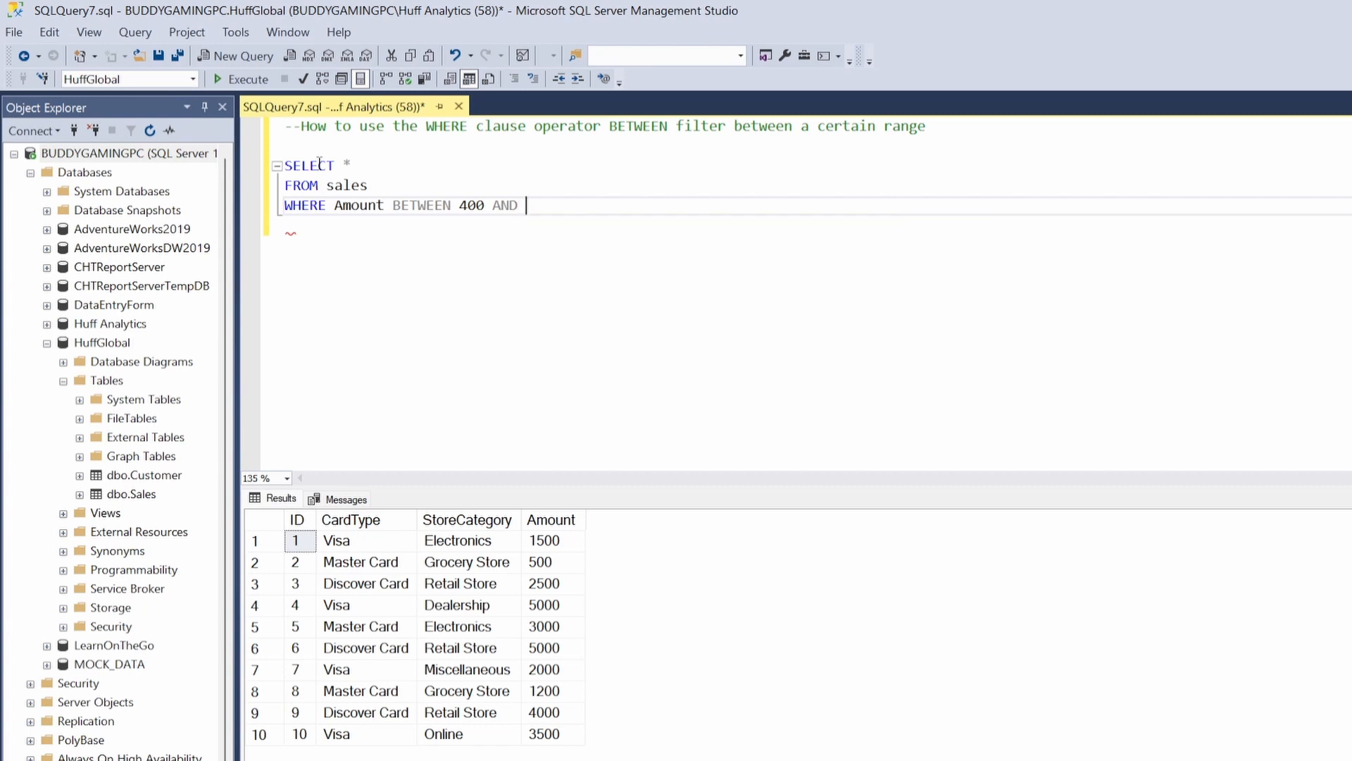
type("1300")
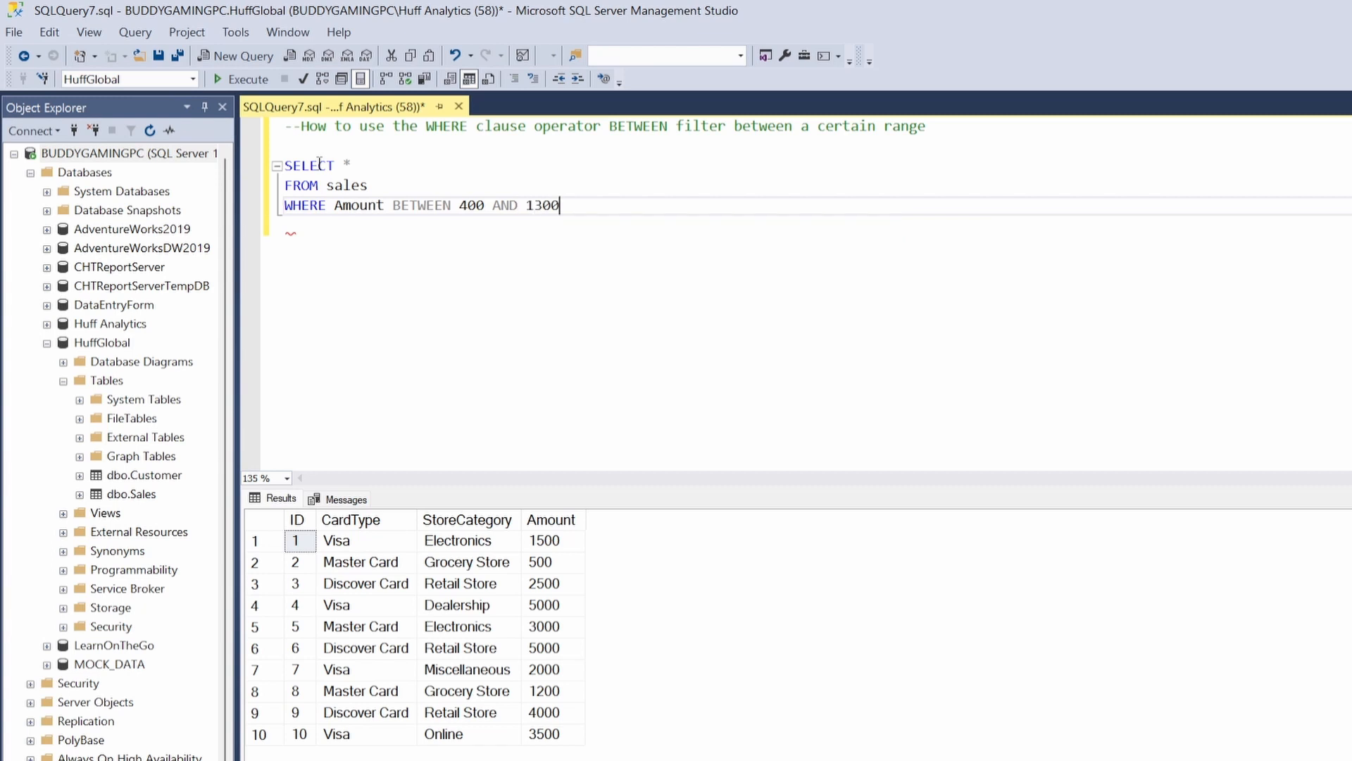
type(";")
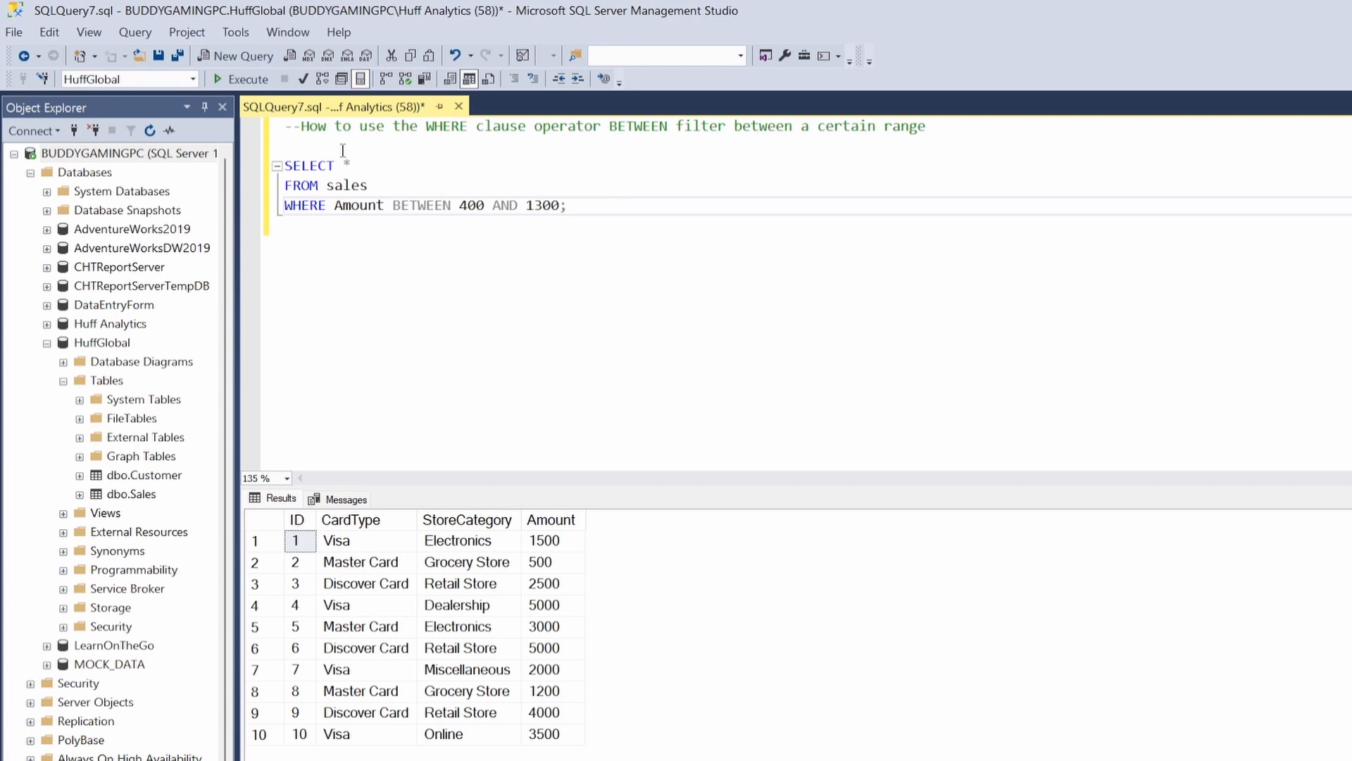
Run the BETWEEN 400 AND 1300 query, returning IDs 2 and 8, and place the cursor below
left_click(249, 78)
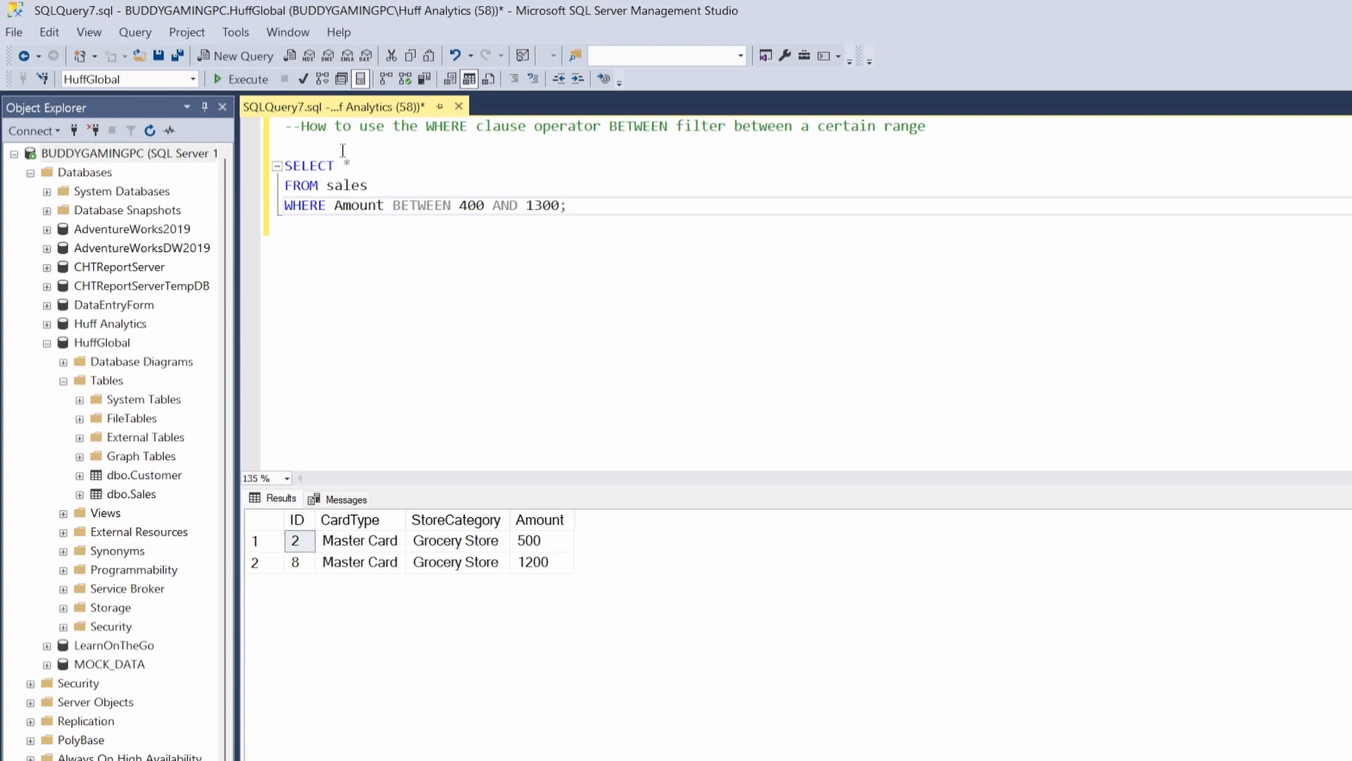
left_click(566, 205)
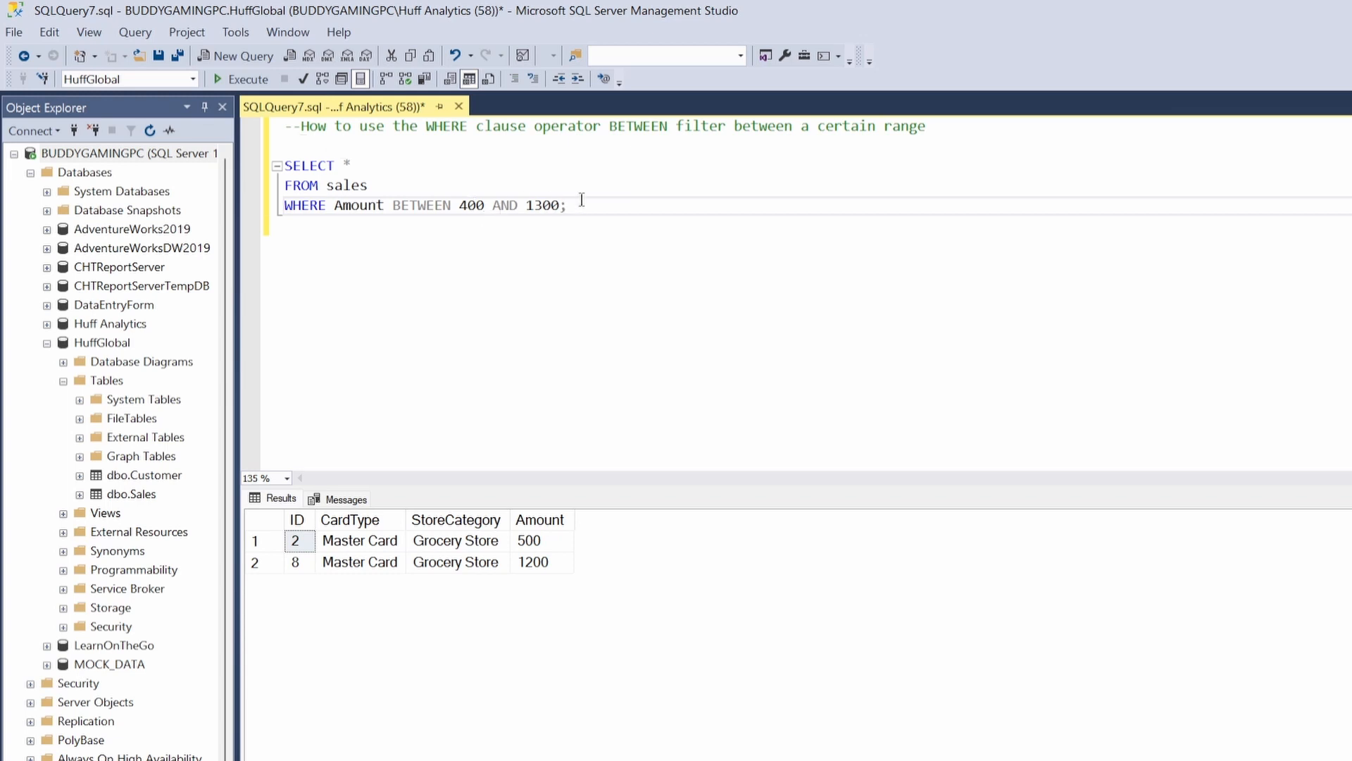
Write the second query SELECT * FROM sales WHERE Amount BETWEEN 1400 AND 3200;
type("SELE")
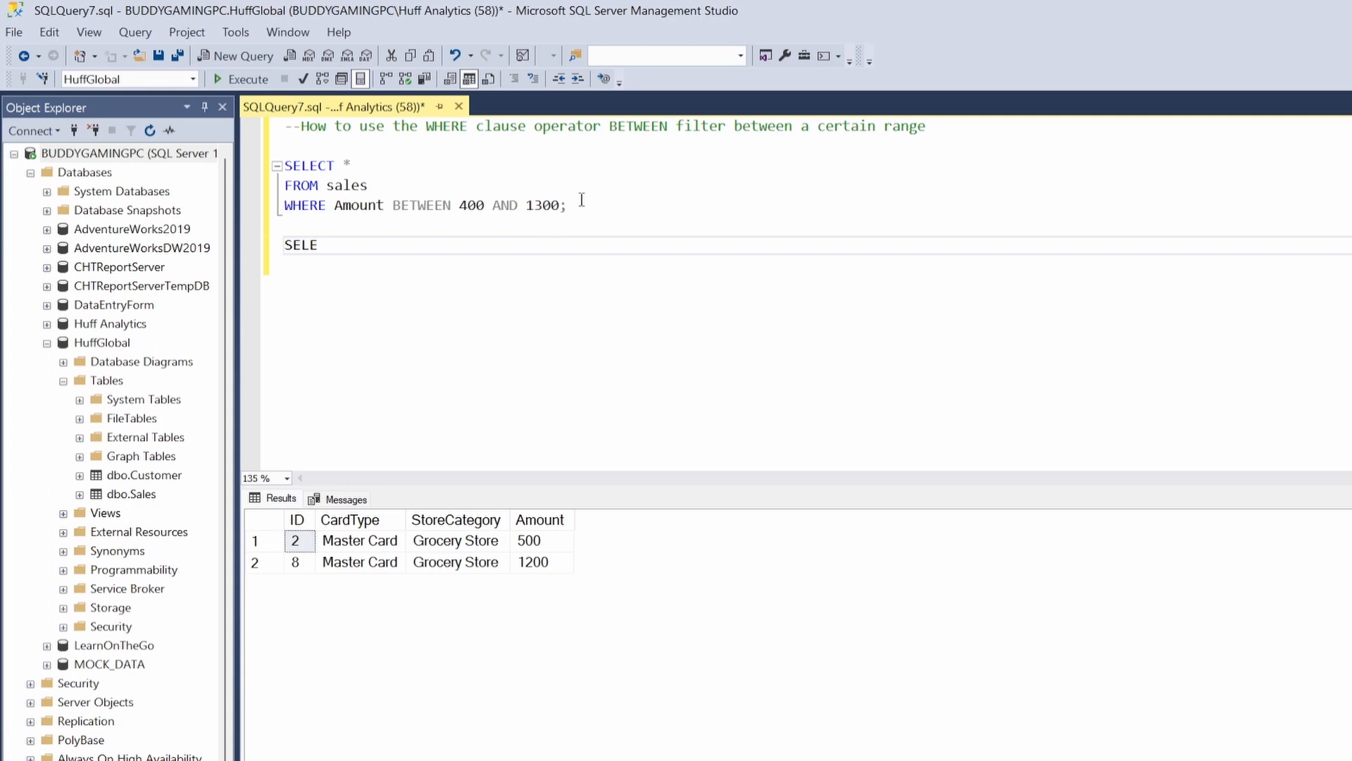
type("CT *")
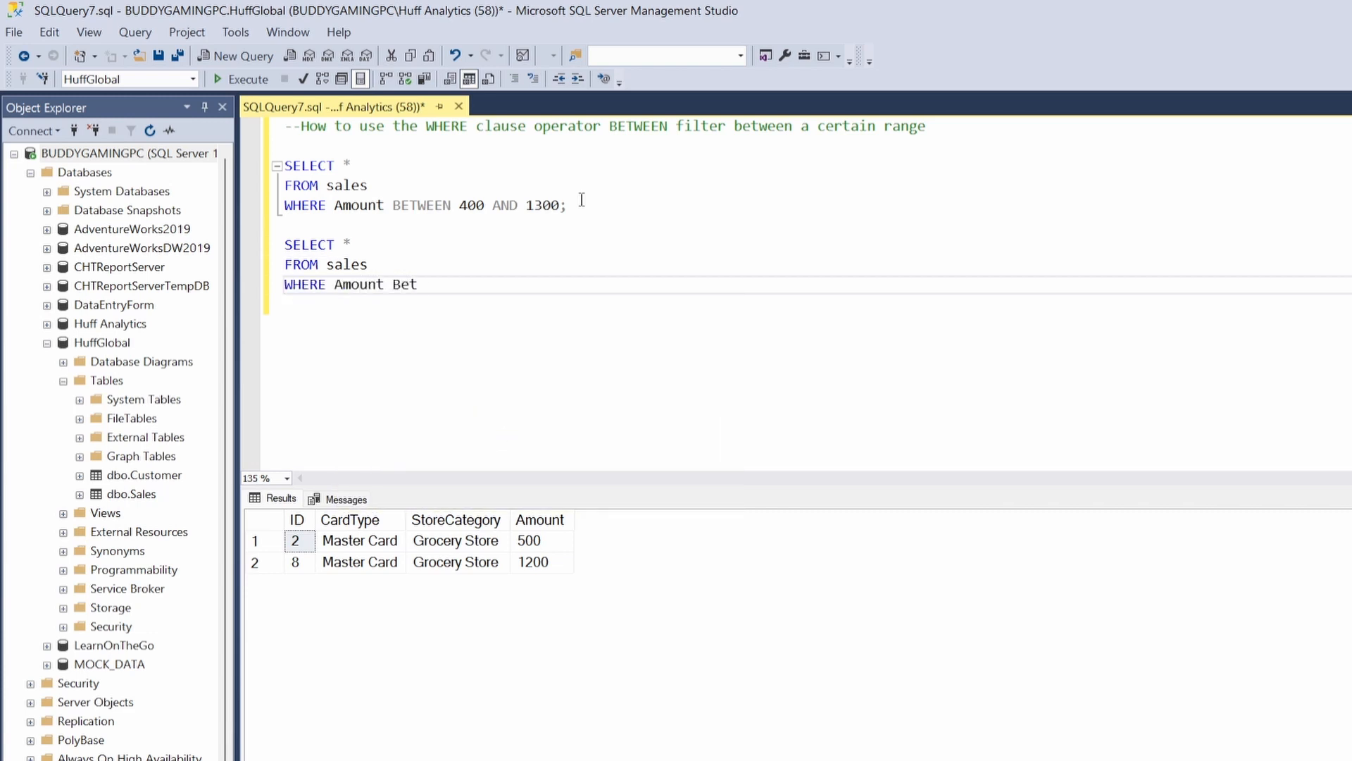
type("ween")
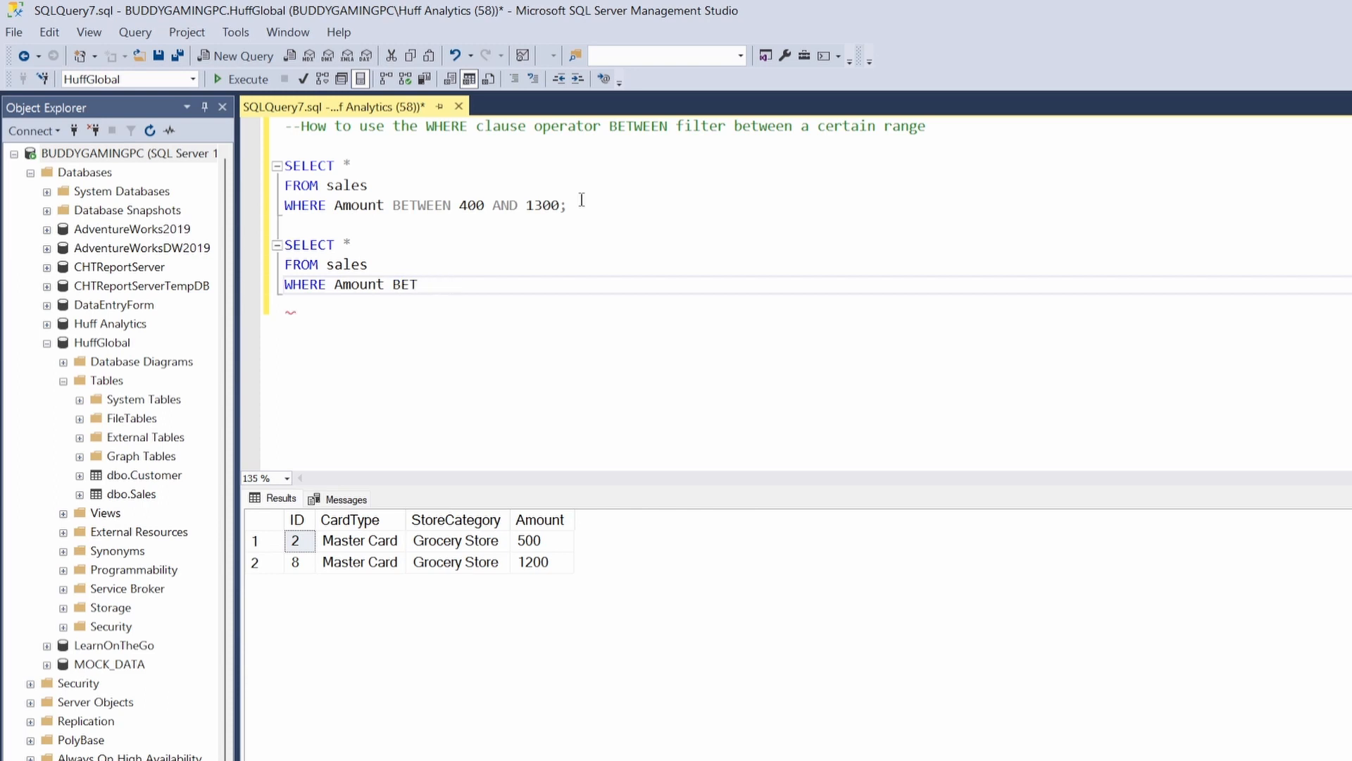
type("WEEN")
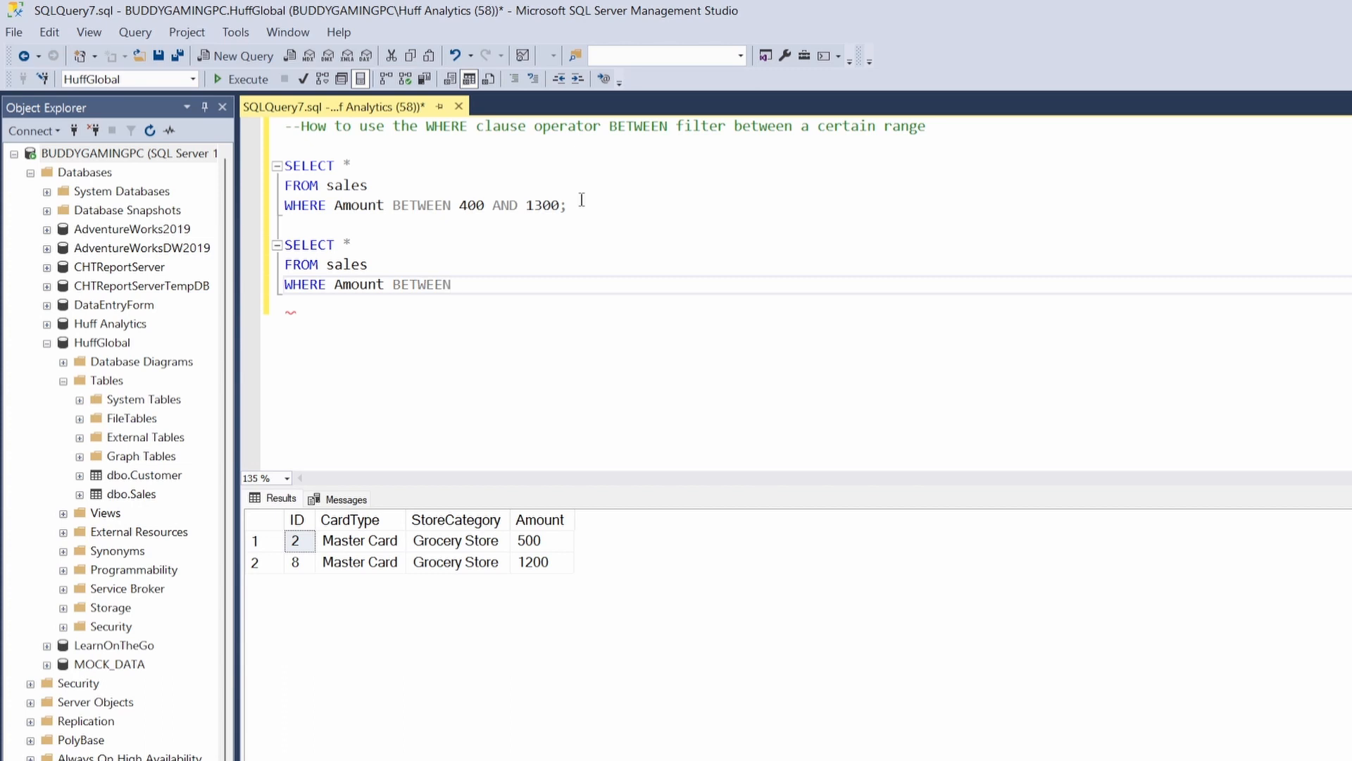
left_click(461, 284)
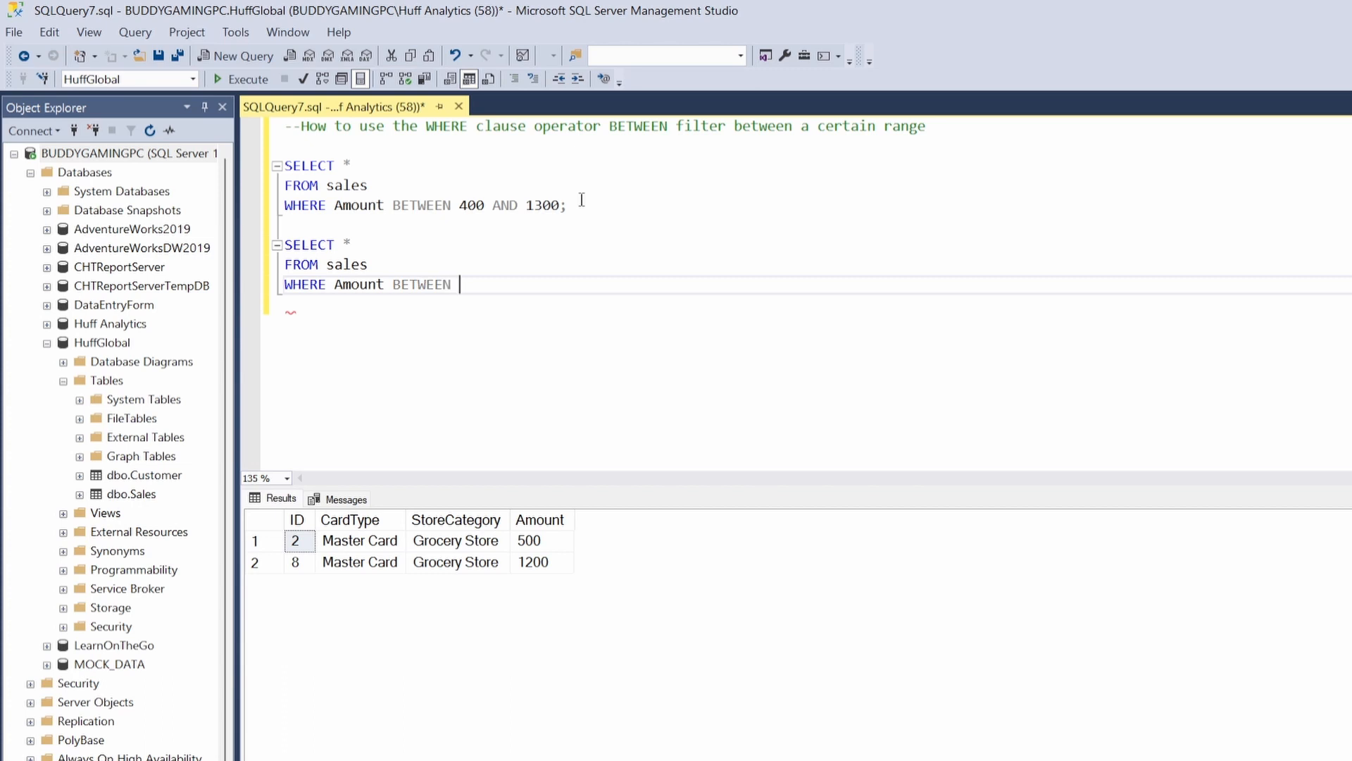
type("1400")
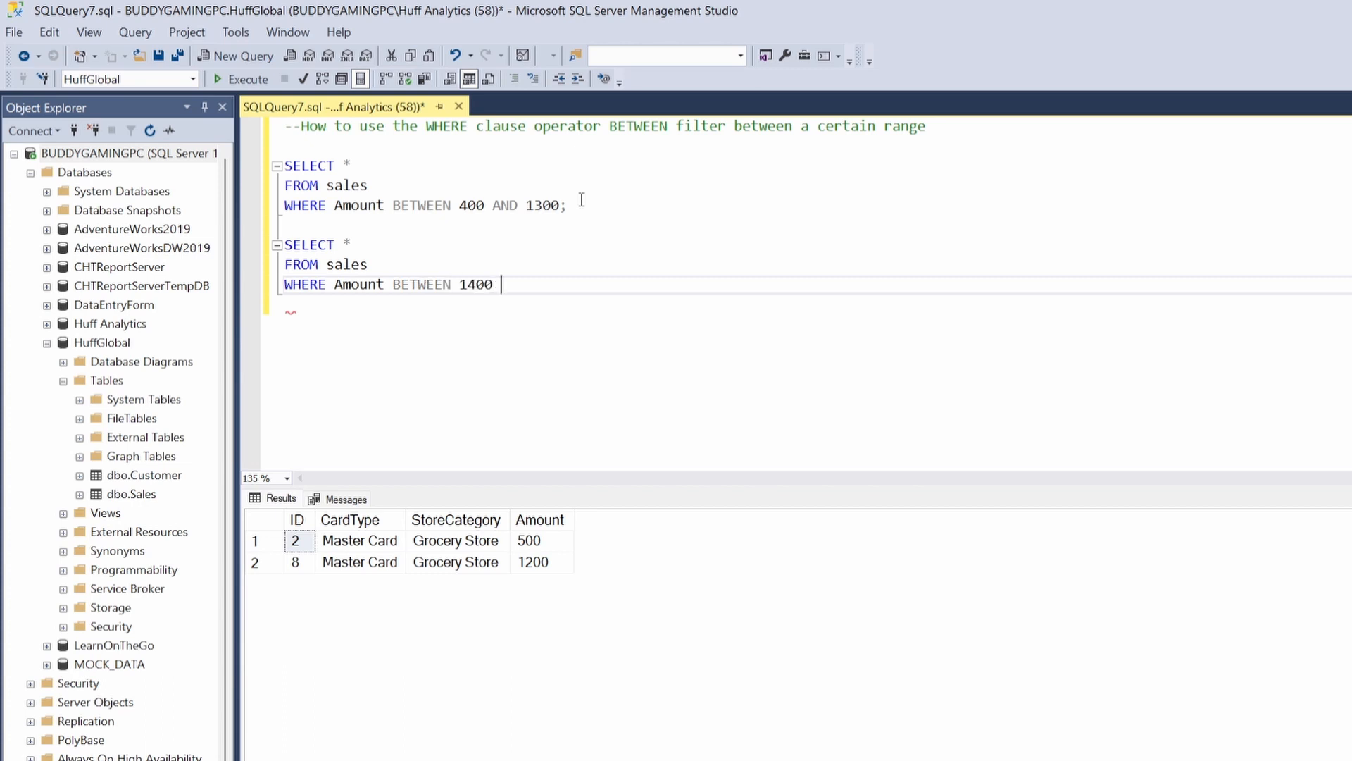
type("AND")
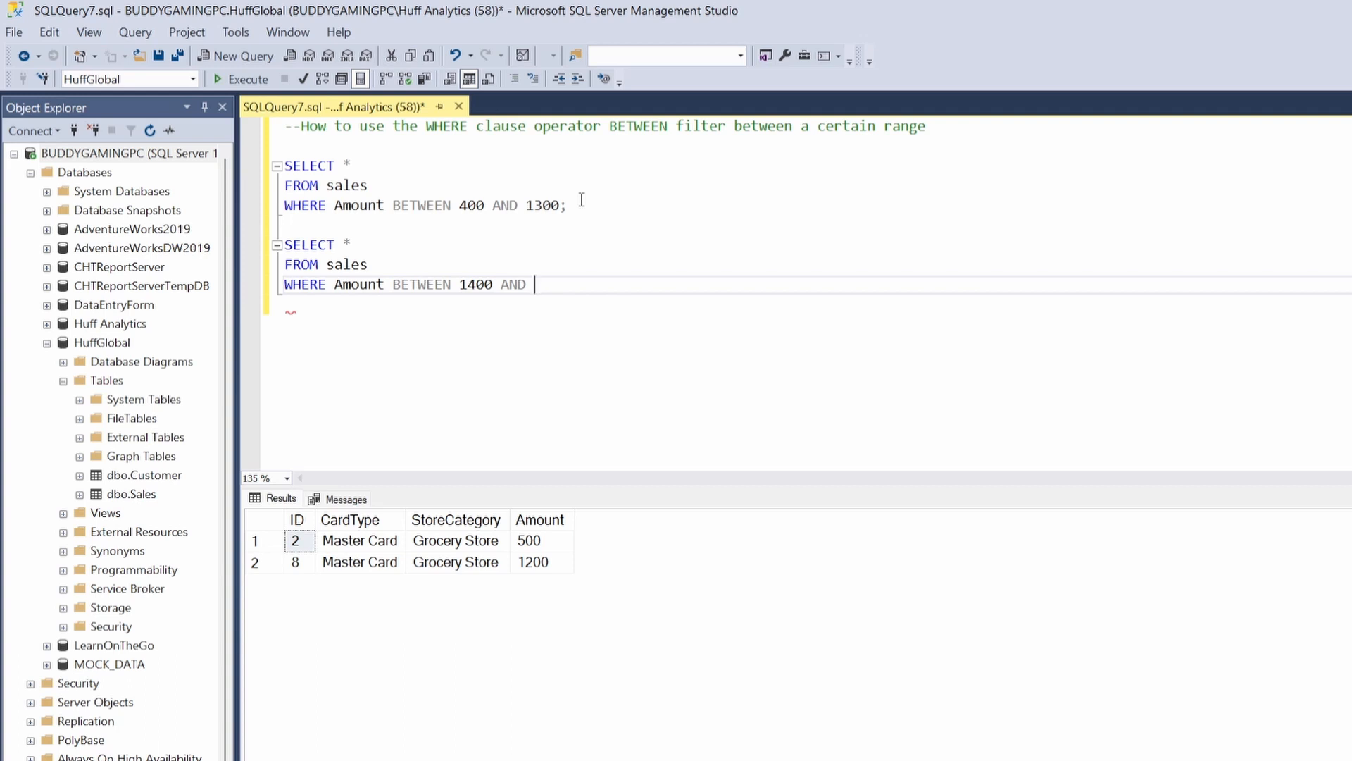
type("32")
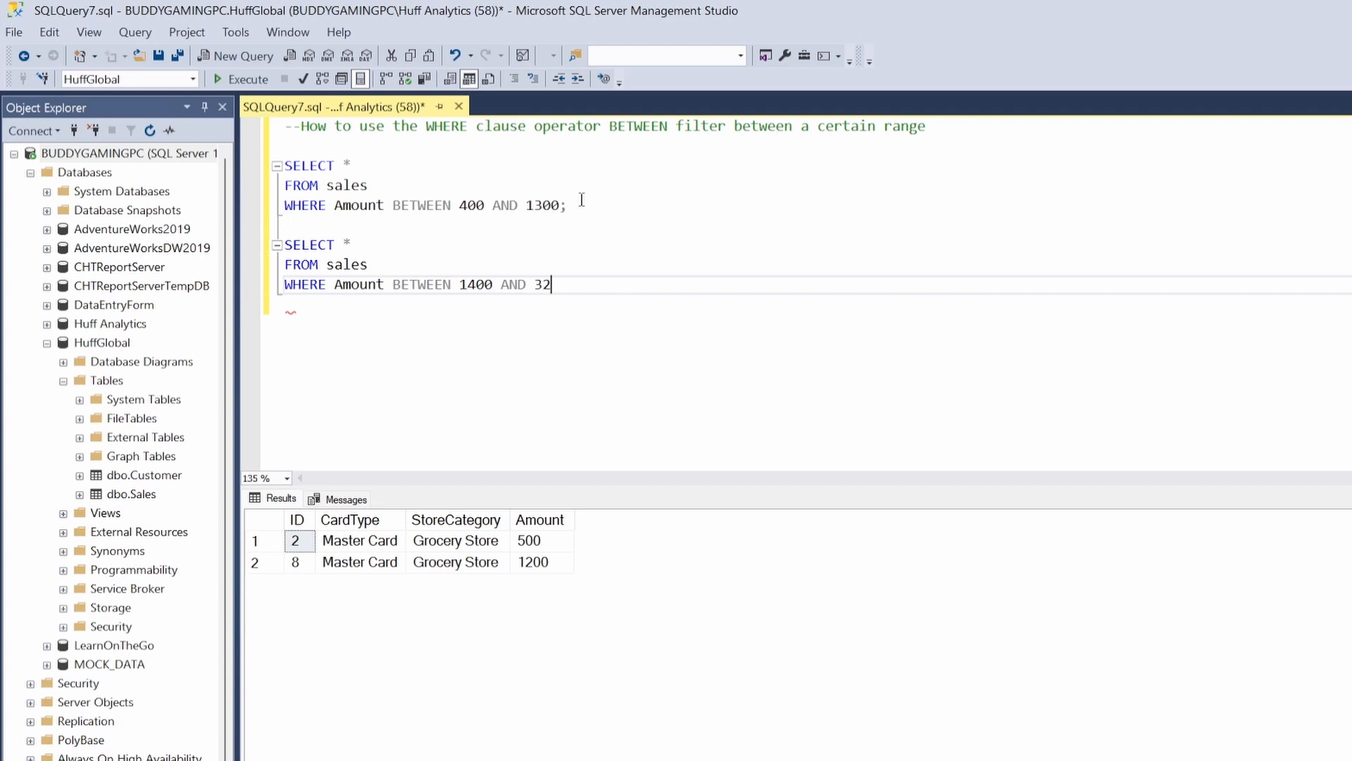
type("00;")
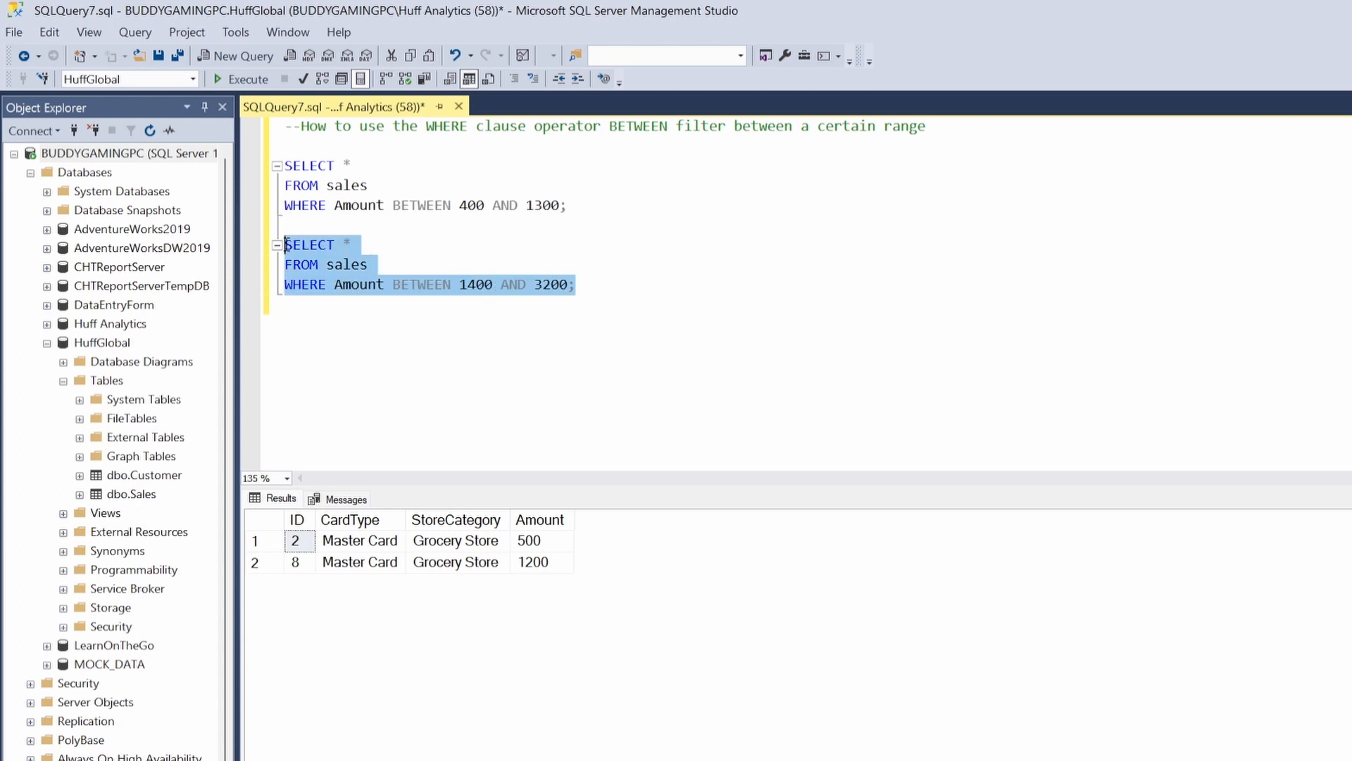
Execute only the BETWEEN 1400 AND 3200 query, returning amounts 1500, 2500, 3000 and 2000
left_click(249, 78)
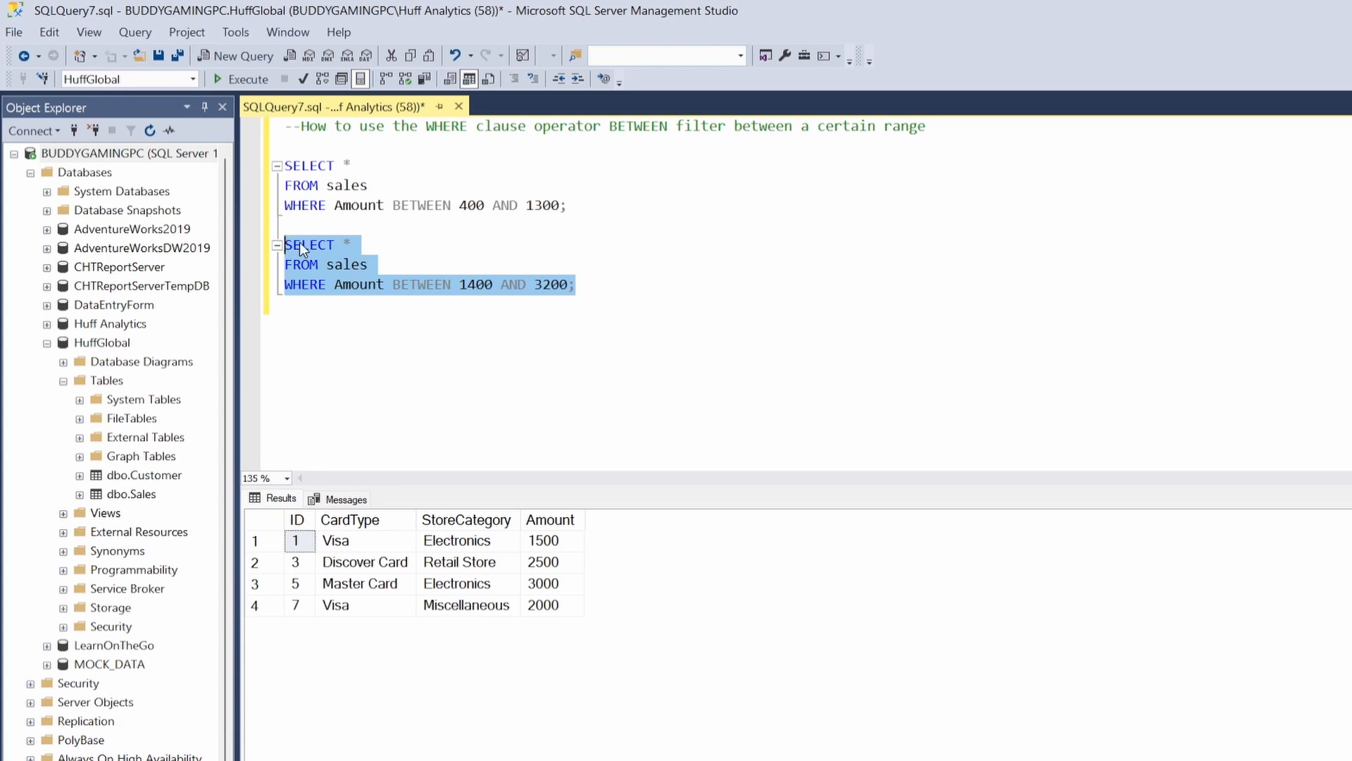
mouse_move(565, 534)
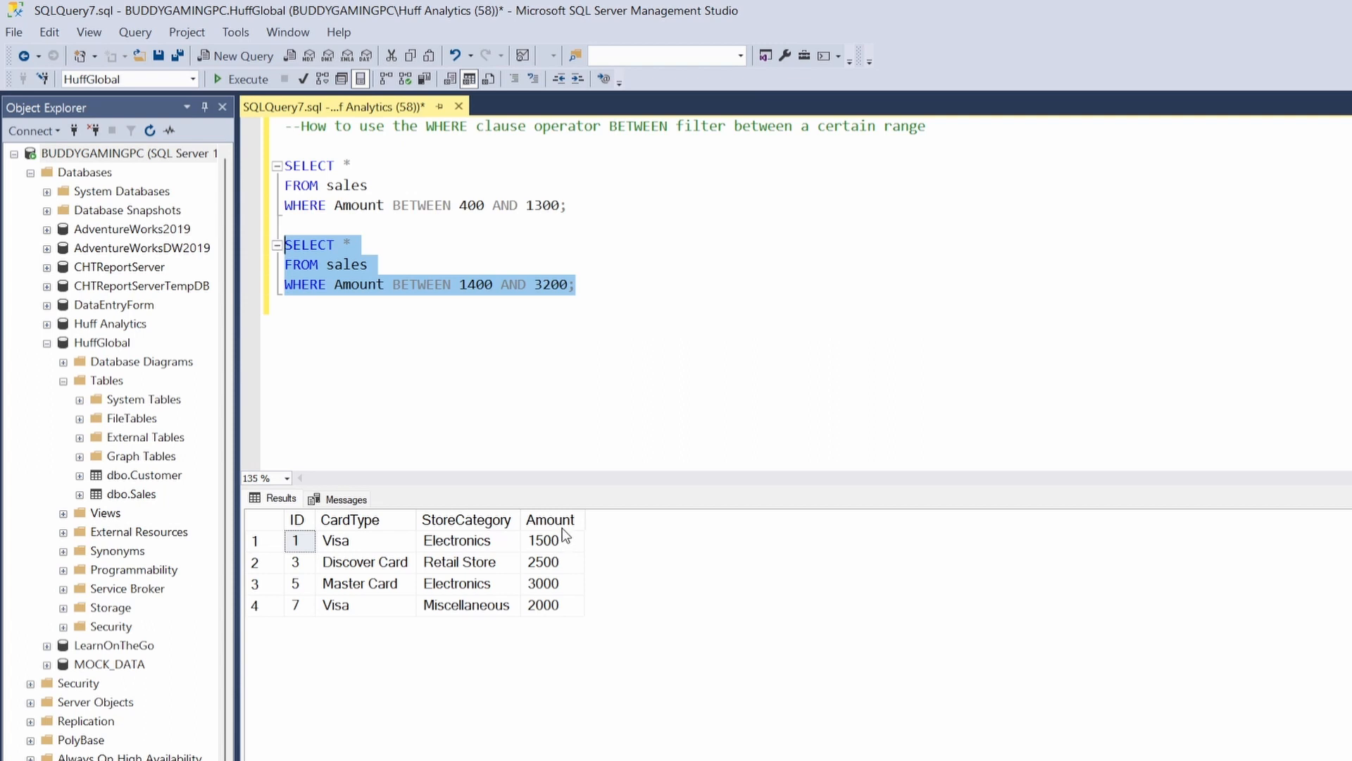
mouse_move(549, 519)
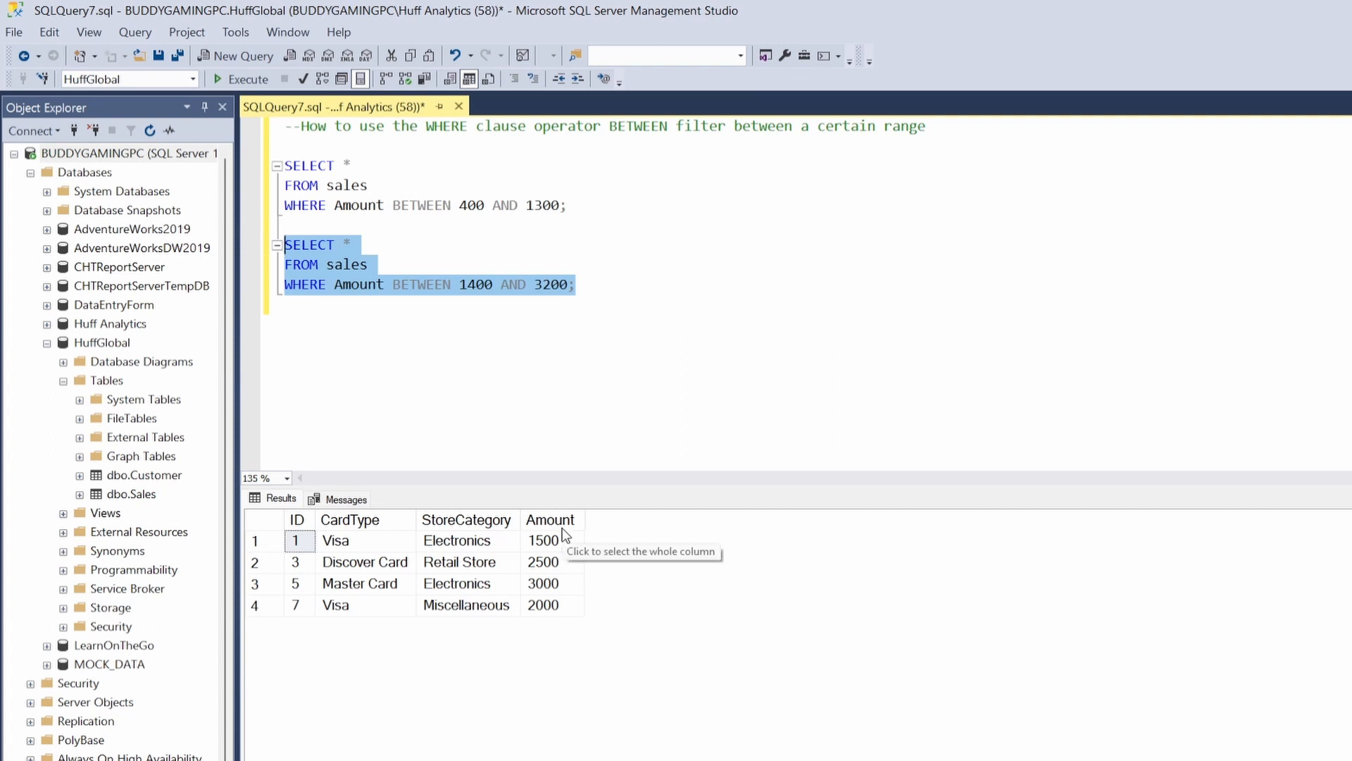
mouse_move(564, 571)
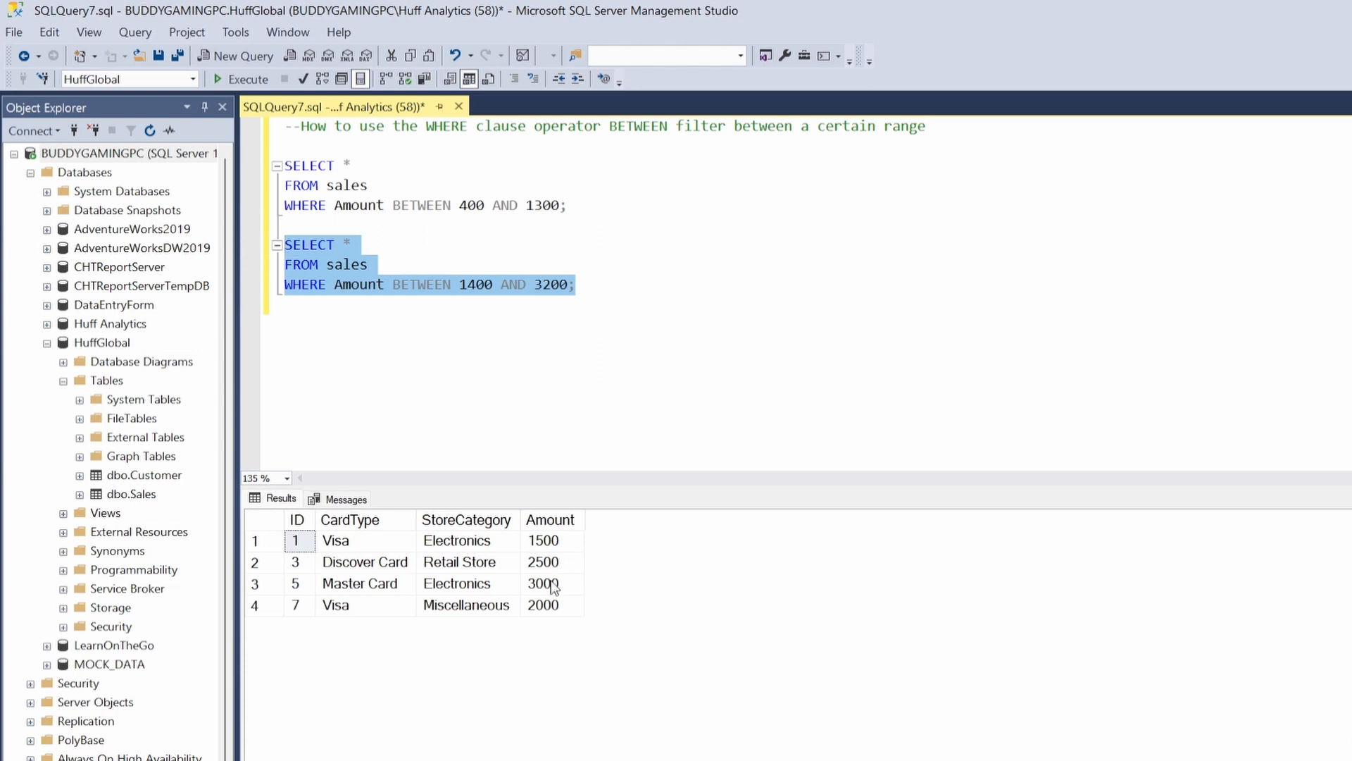
mouse_move(561, 615)
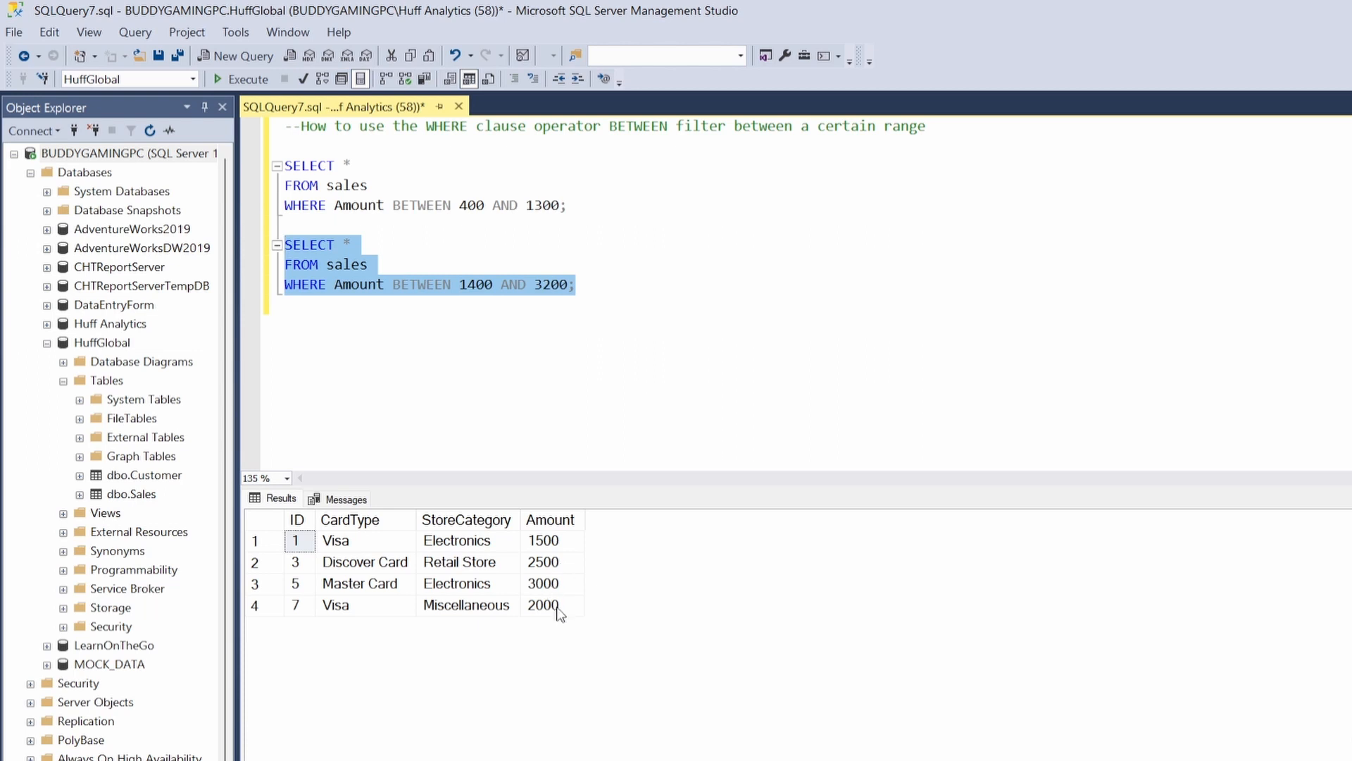